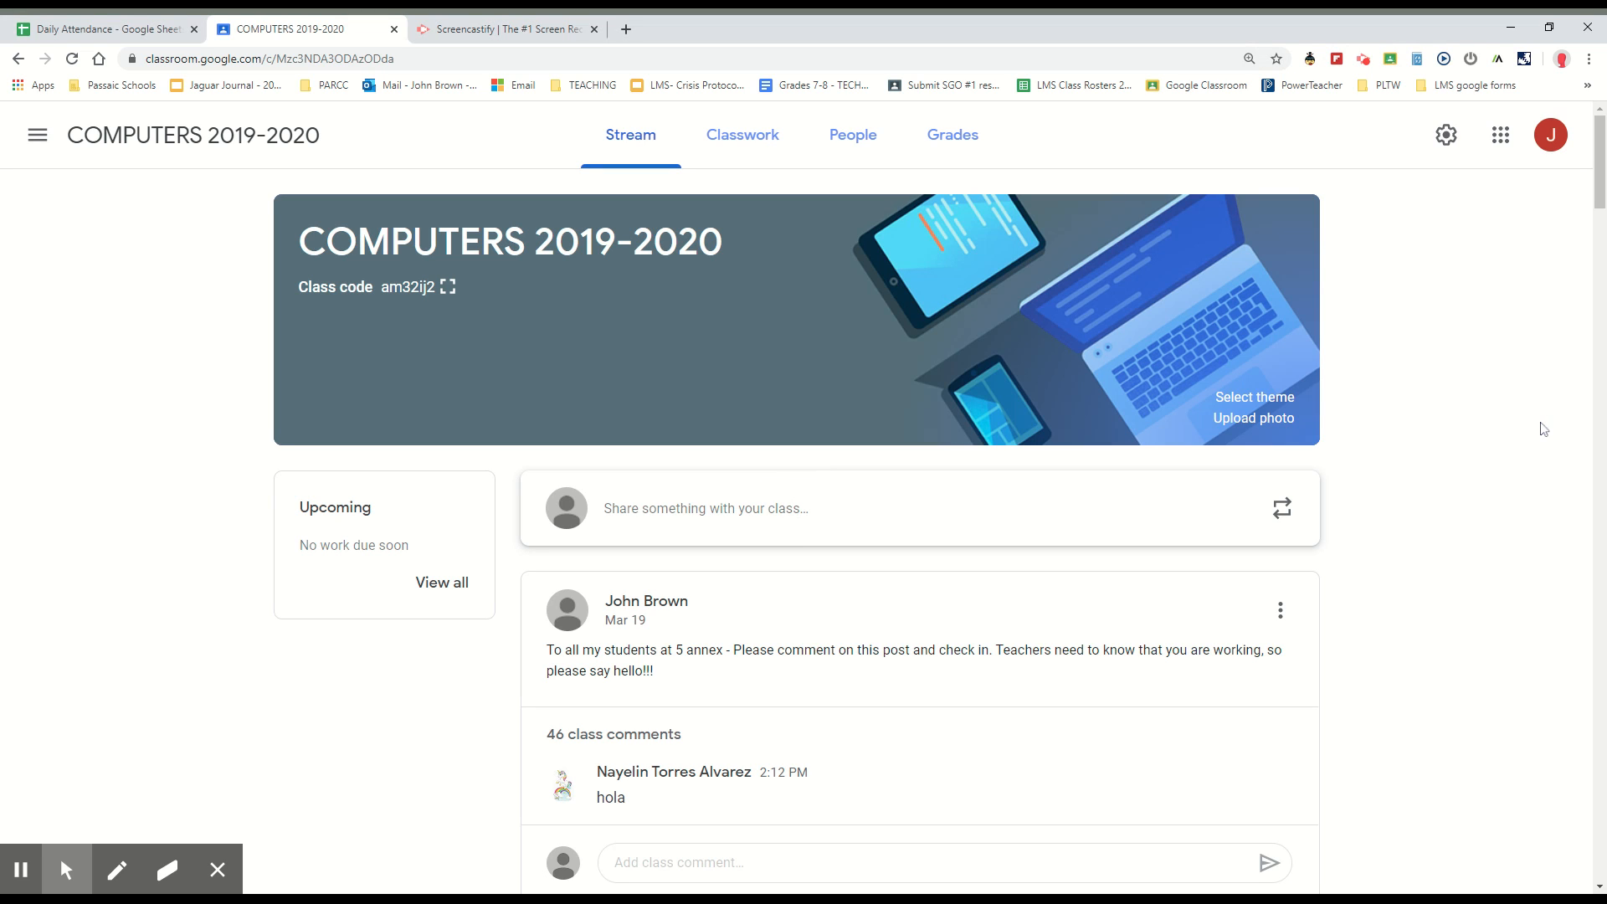
mouse_move(1486, 300)
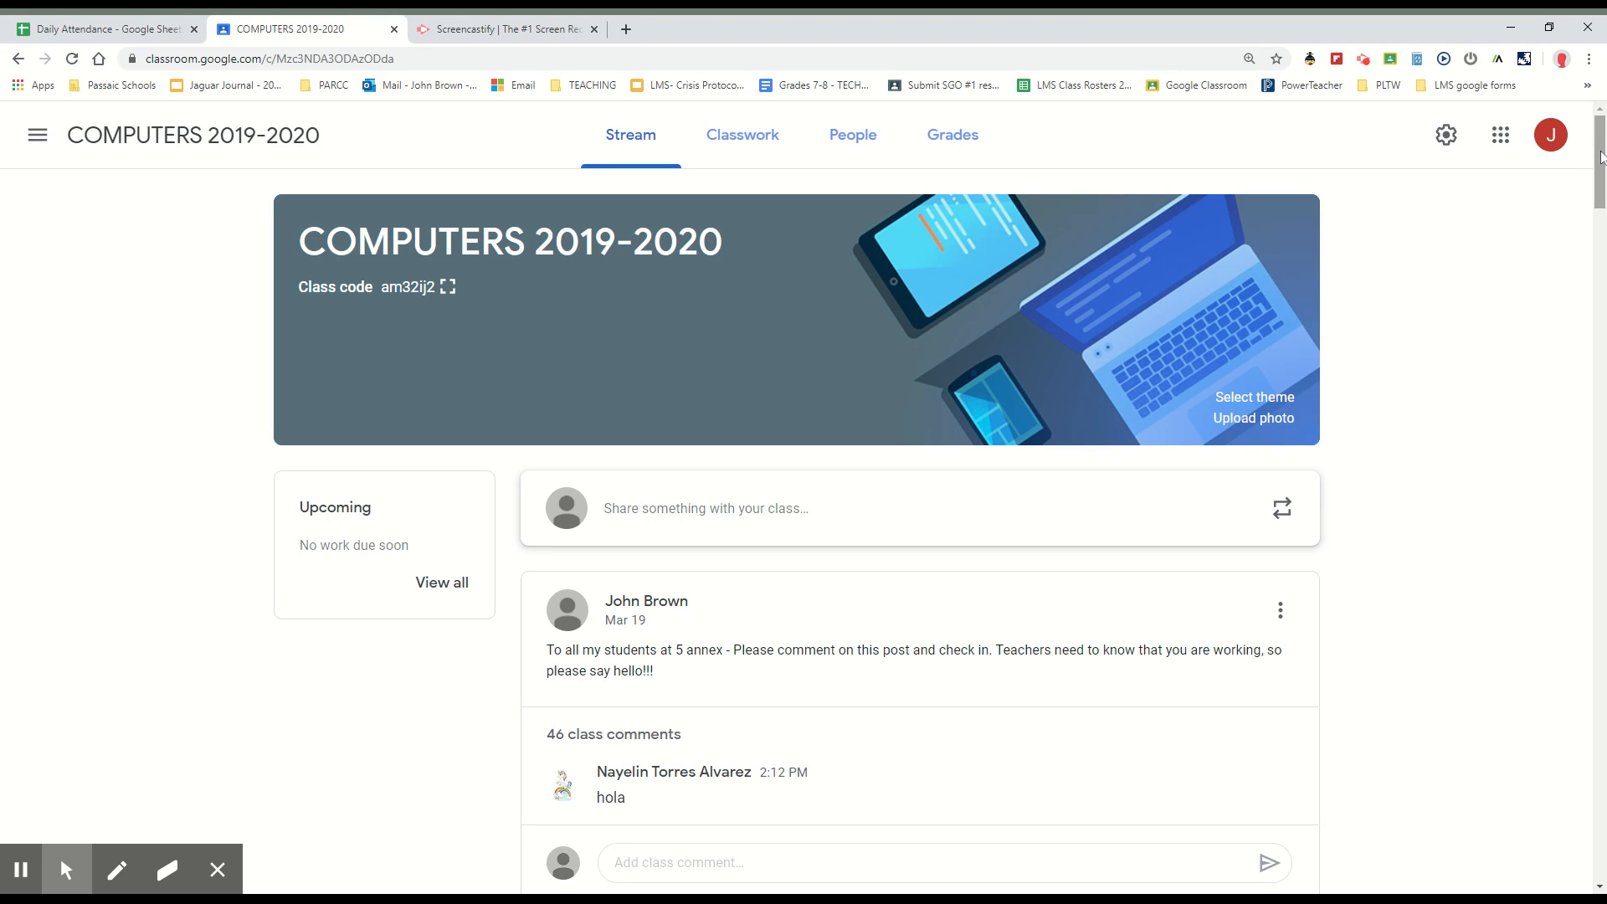
mouse_move(983, 344)
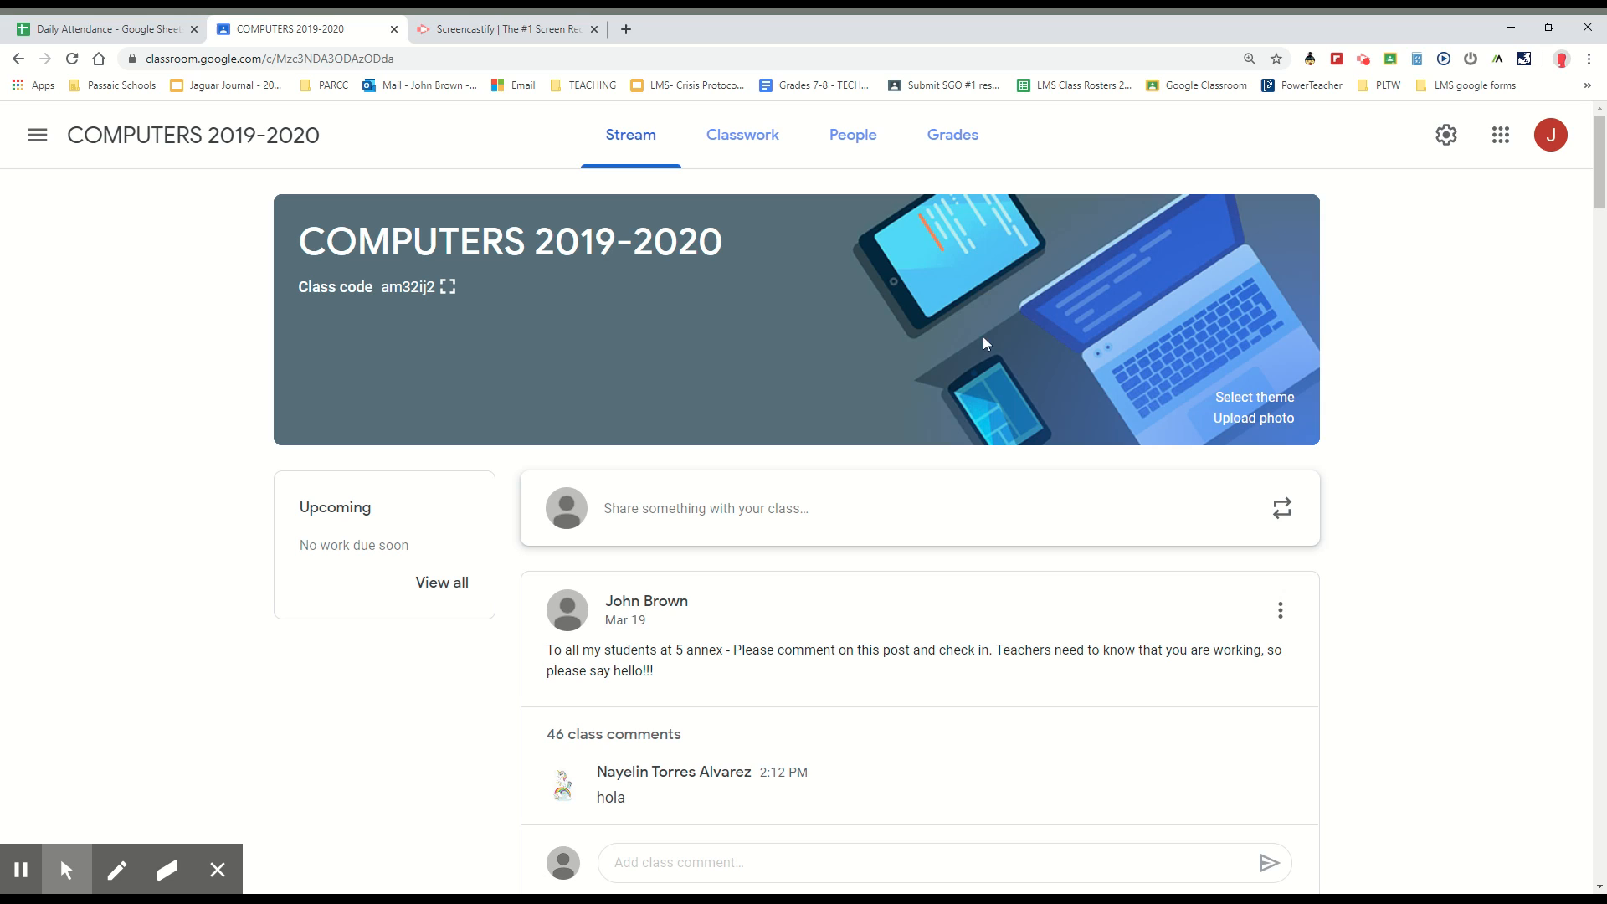
mouse_move(889, 304)
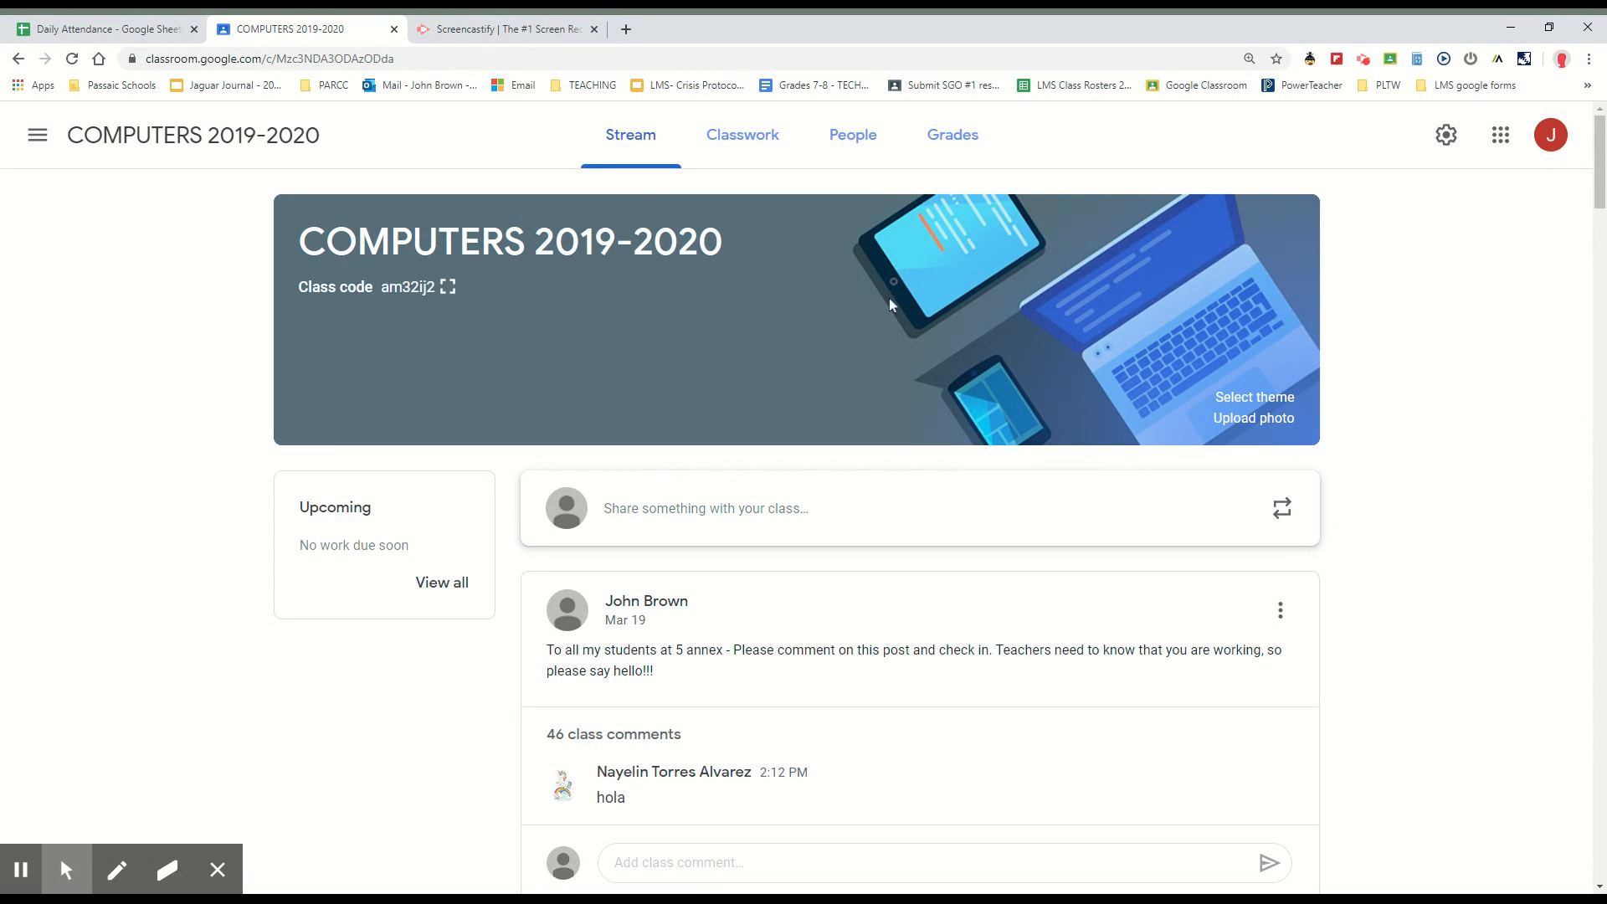
Step: View the class's Classwork list, then return to the Stream
left_click(742, 134)
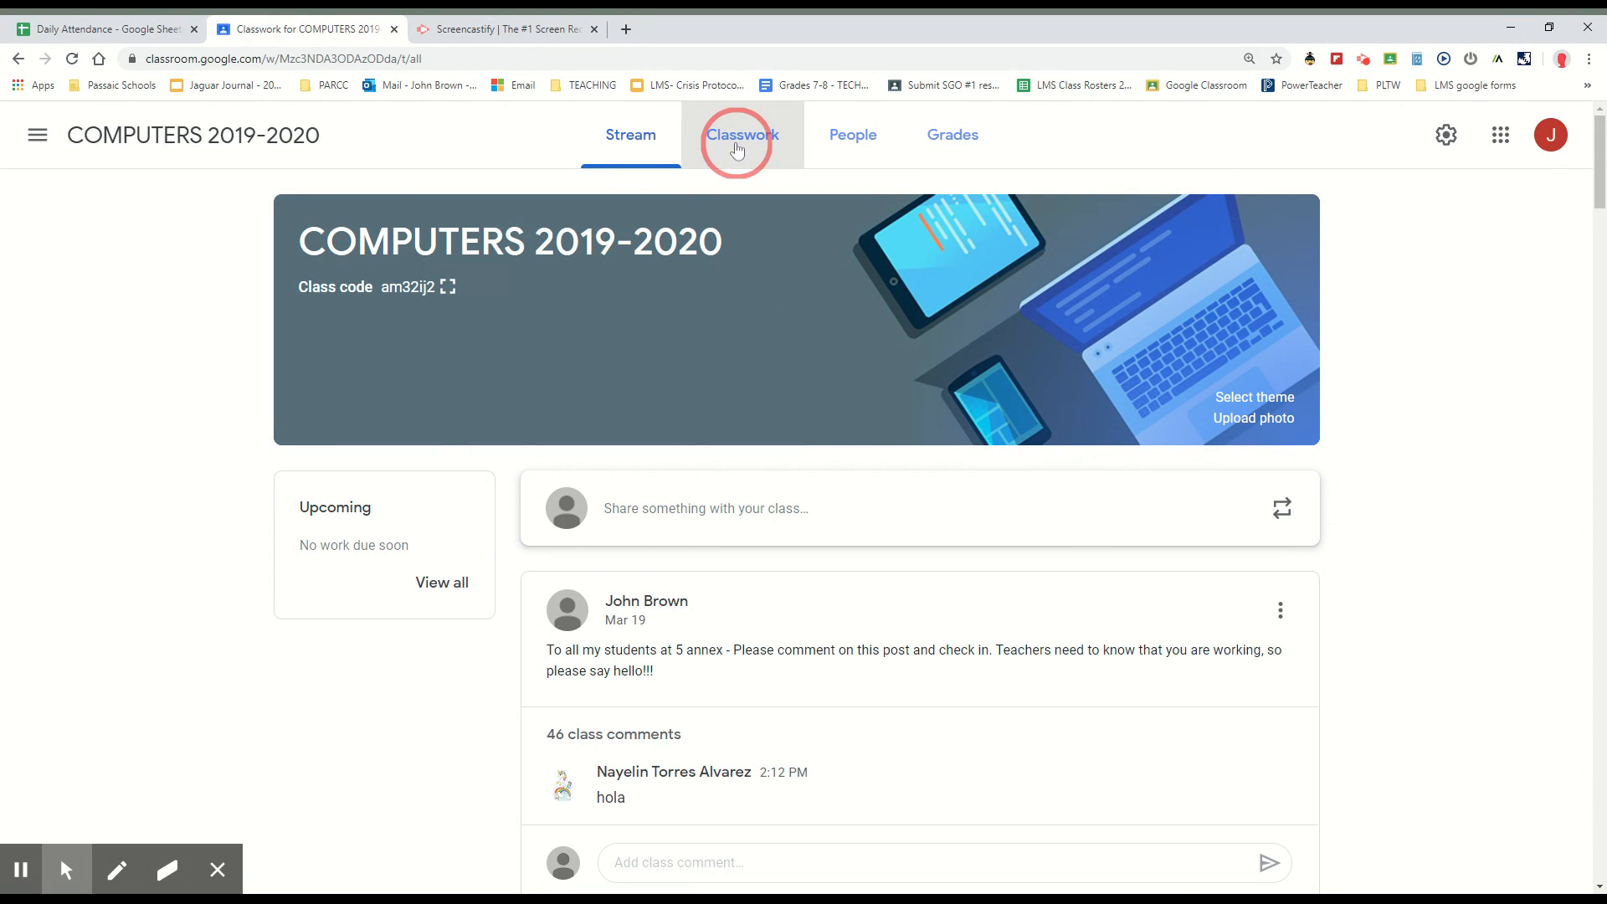
left_click(741, 134)
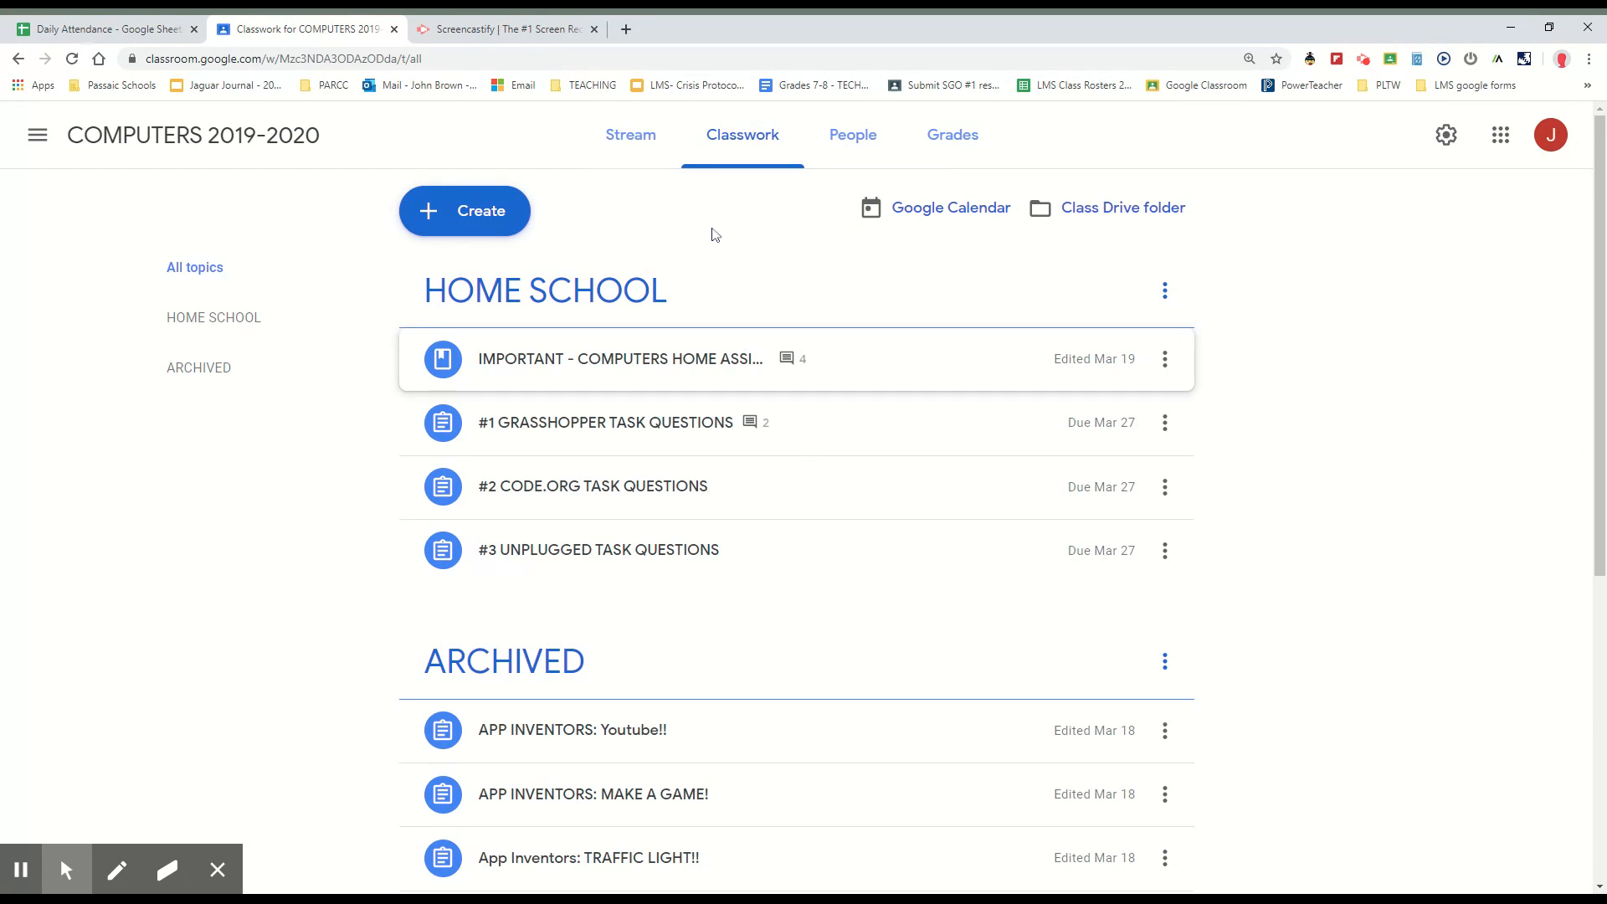
left_click(631, 134)
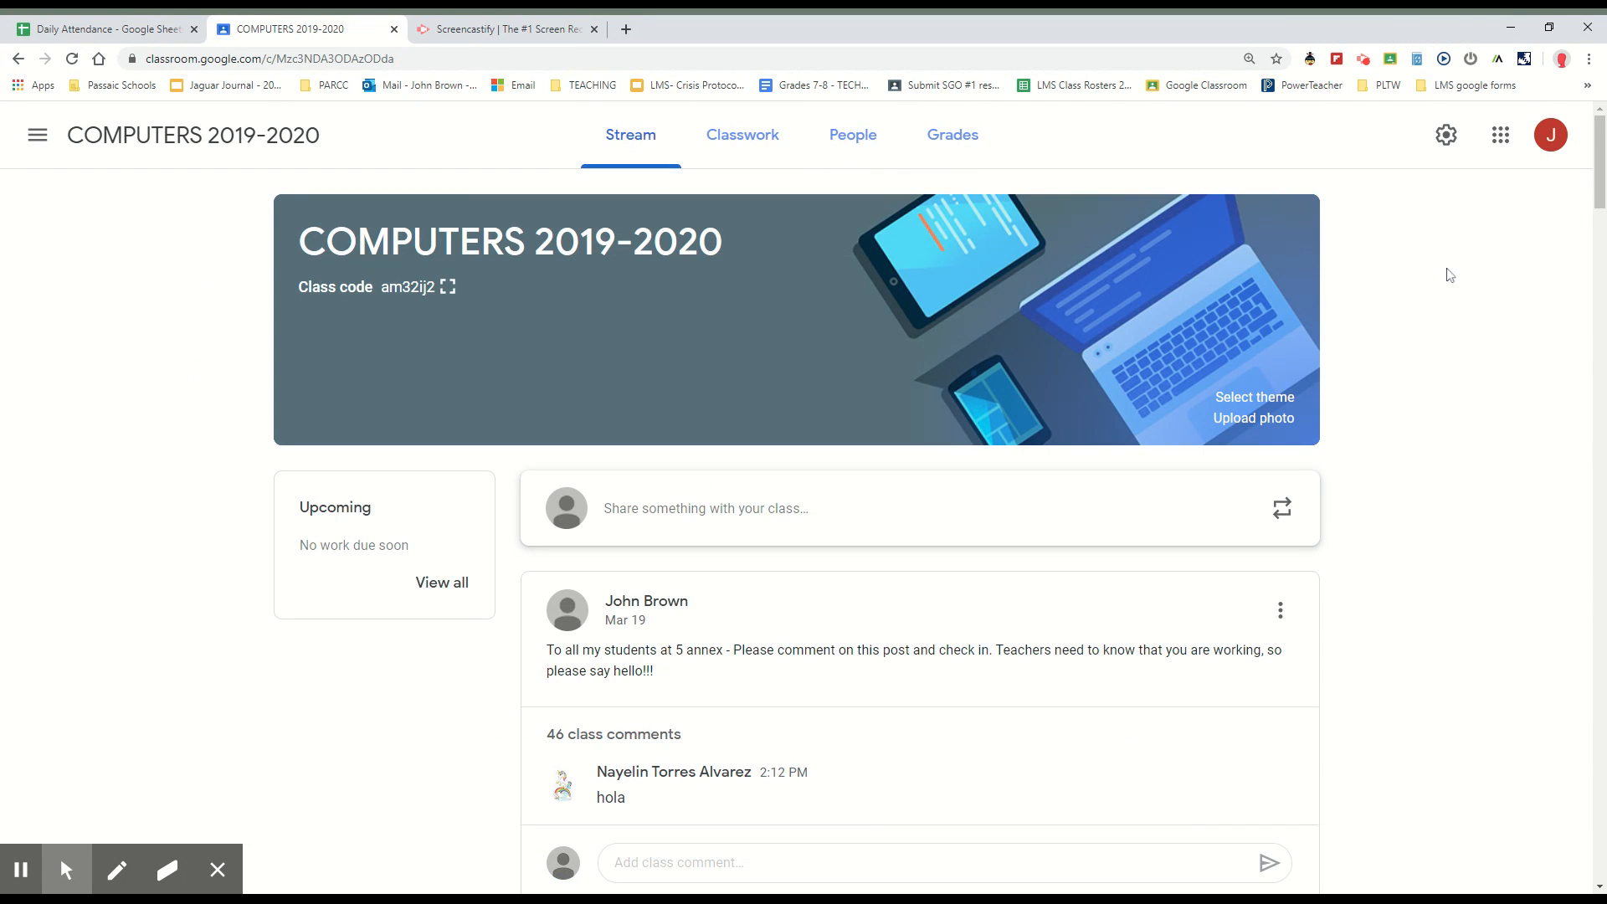
Step: Scroll the Stream down to the IMPORTANT - COMPUTERS HOME ASSIGNMENT material post
scroll("down", 3)
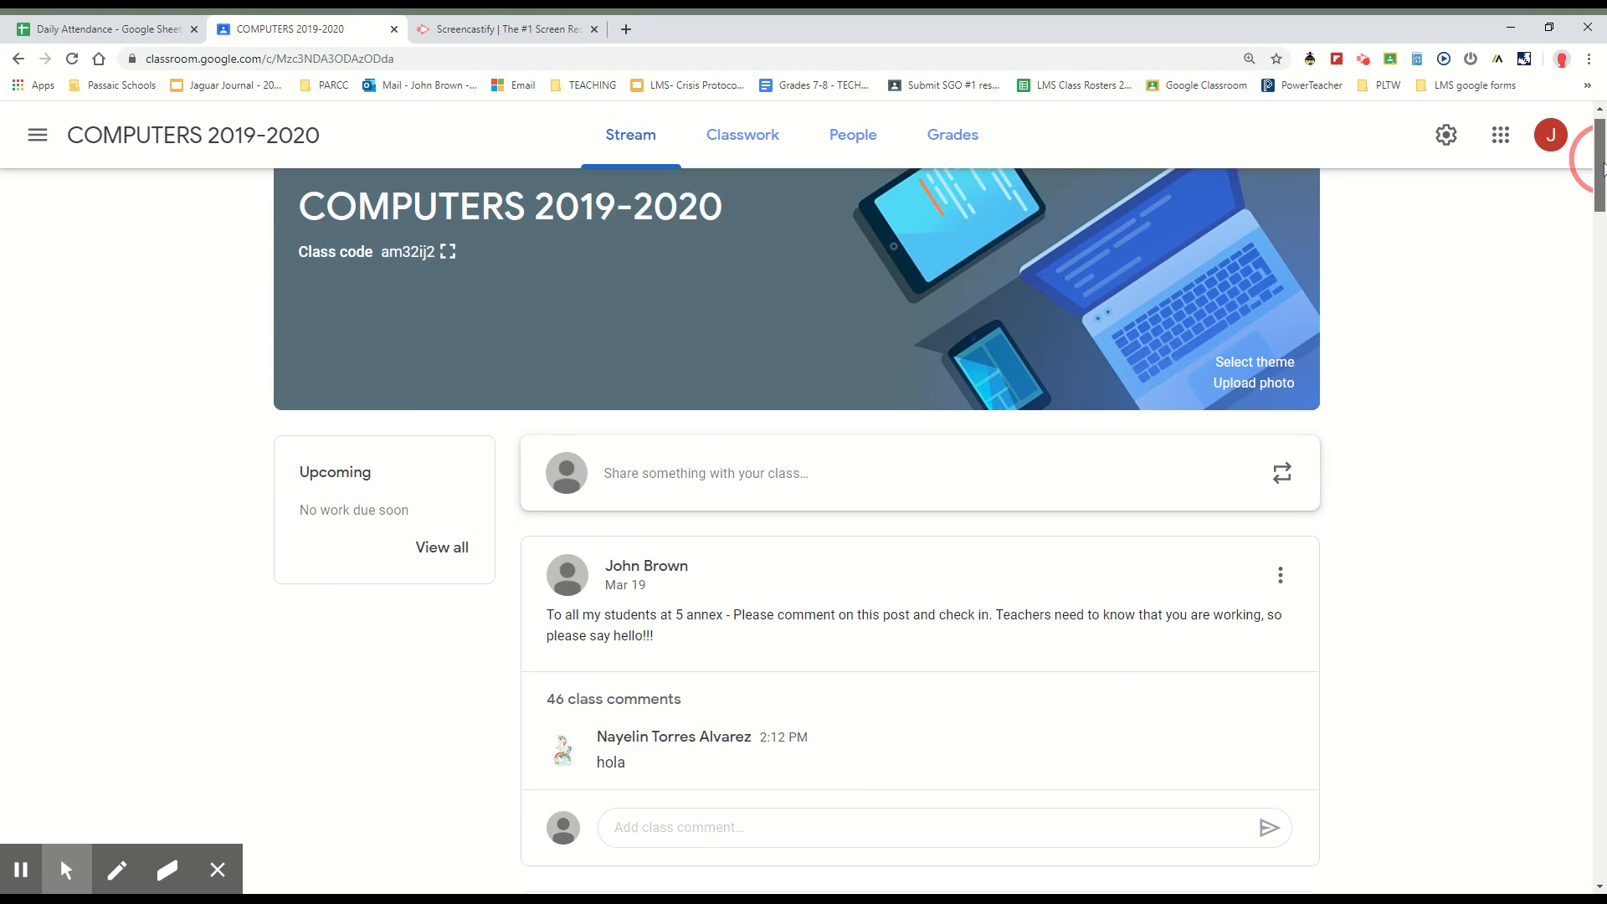
scroll("down", 3)
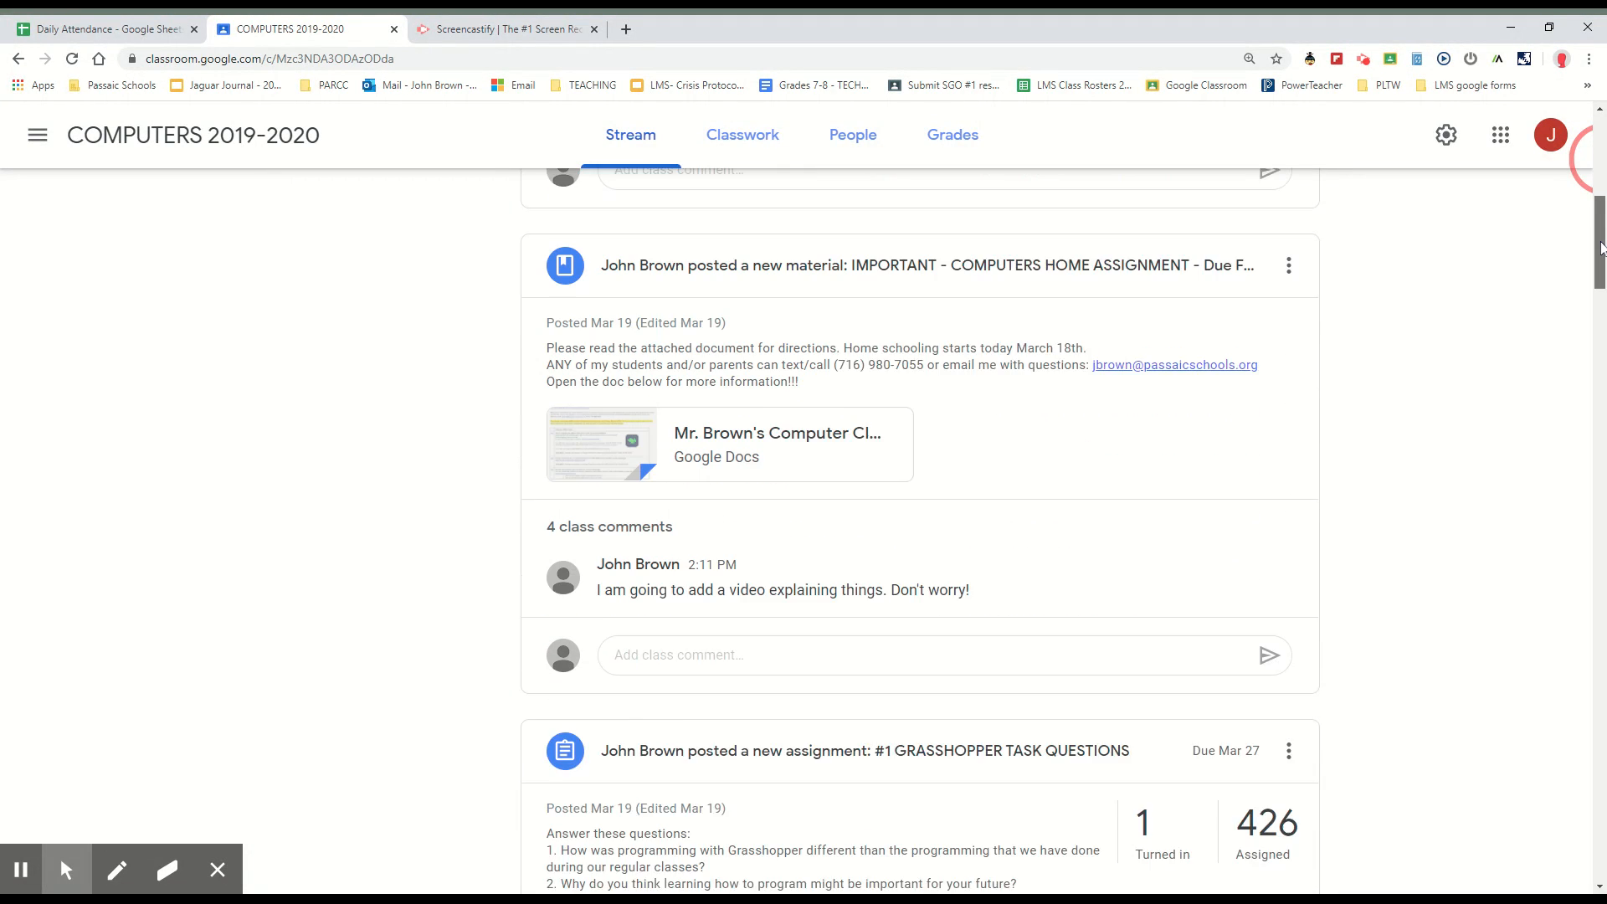
scroll("down", 3)
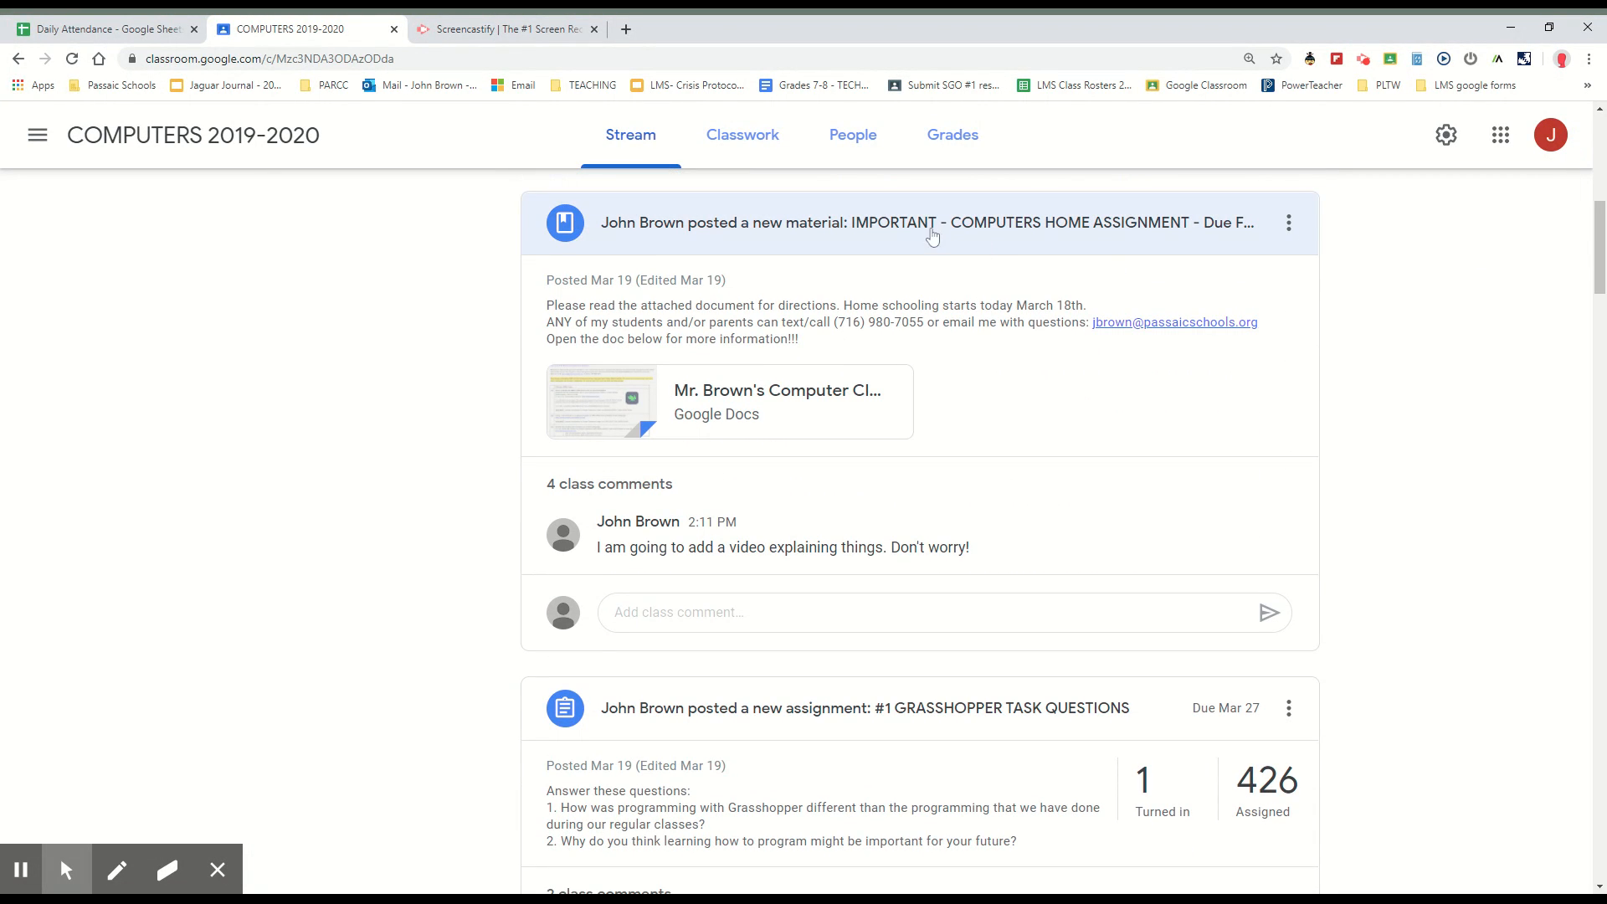
mouse_move(1035, 199)
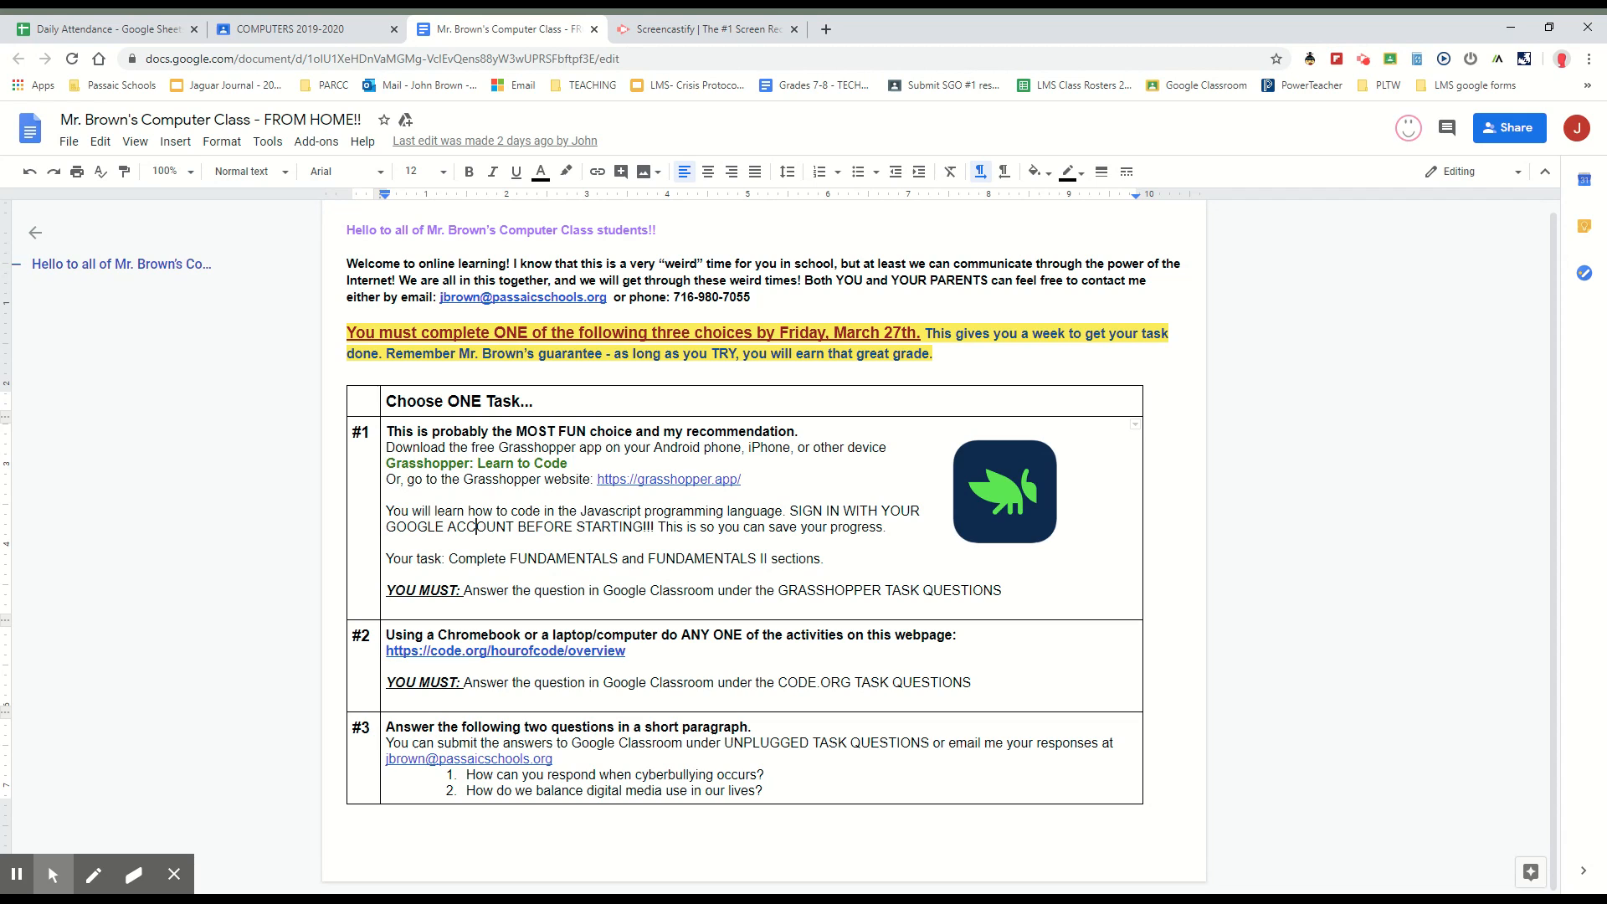
Step: View the attached Mr. Brown's Computer Class - FROM HOME!! doc in a new tab, then return to Classroom
double_click(574, 559)
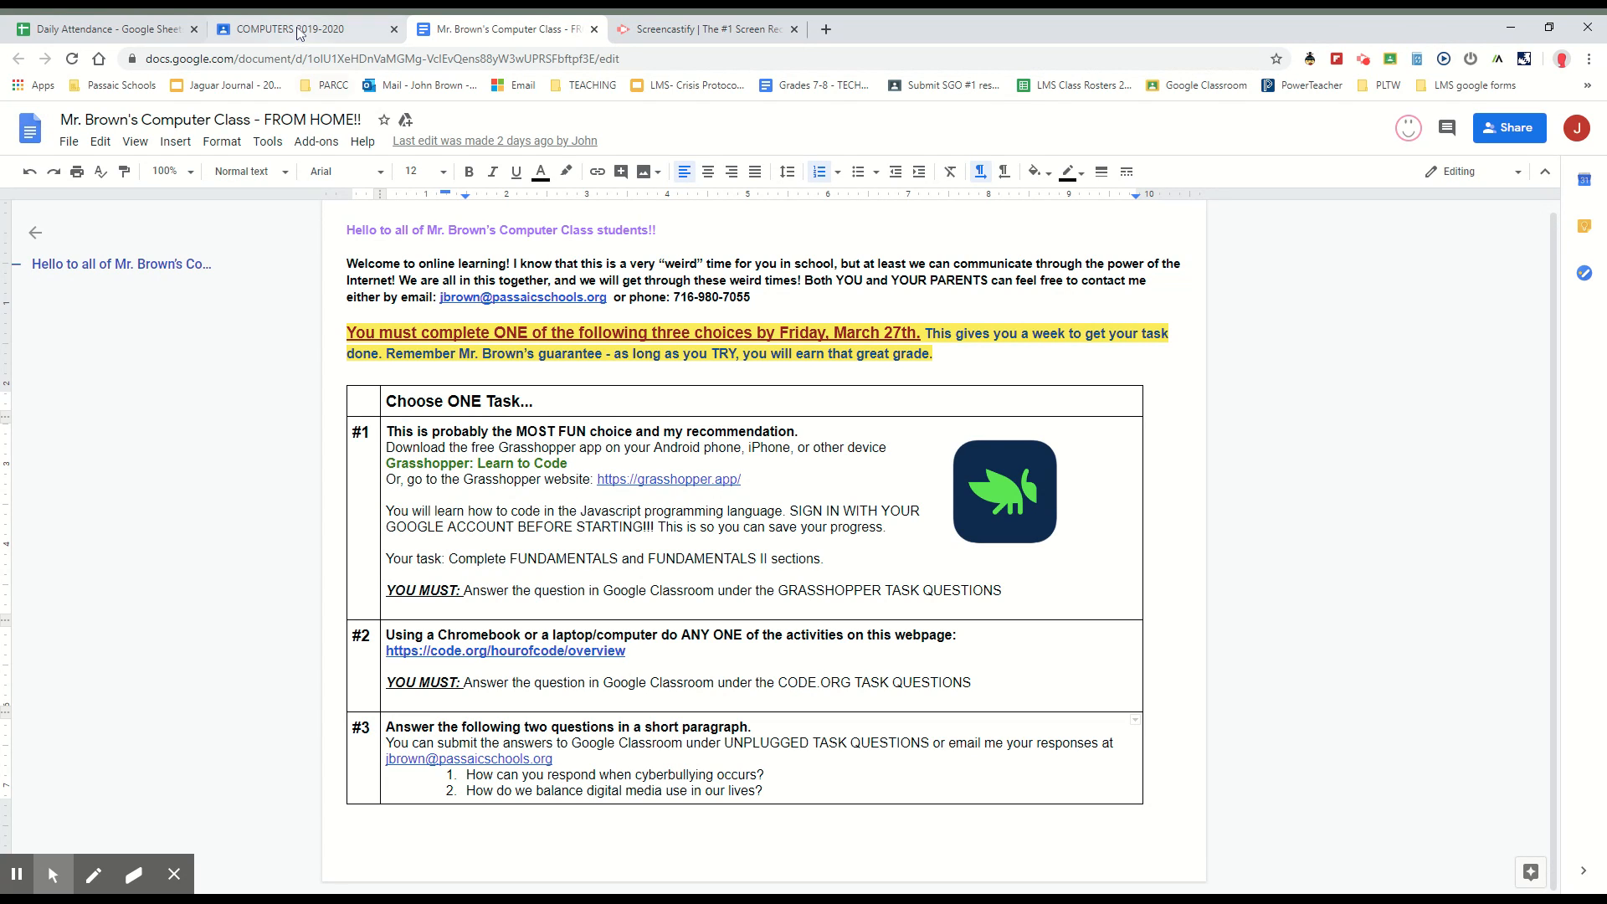
left_click(303, 28)
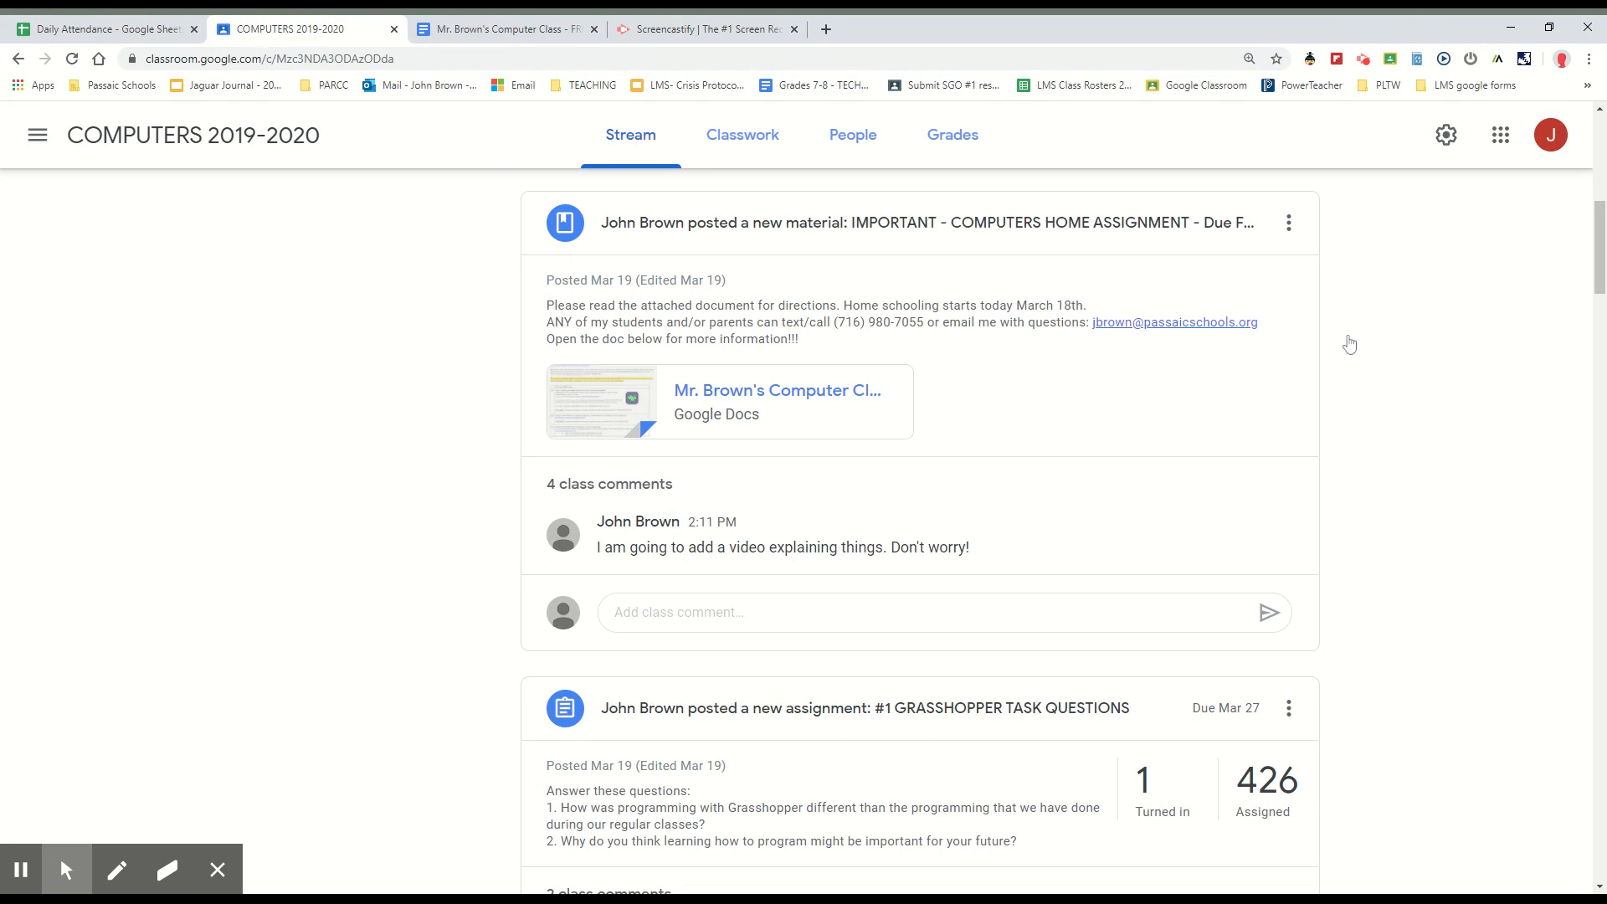
Step: Scroll the Stream to the #2 CODE.ORG and #3 UNPLUGGED task posts and open the #3 assignment
scroll("down", 3)
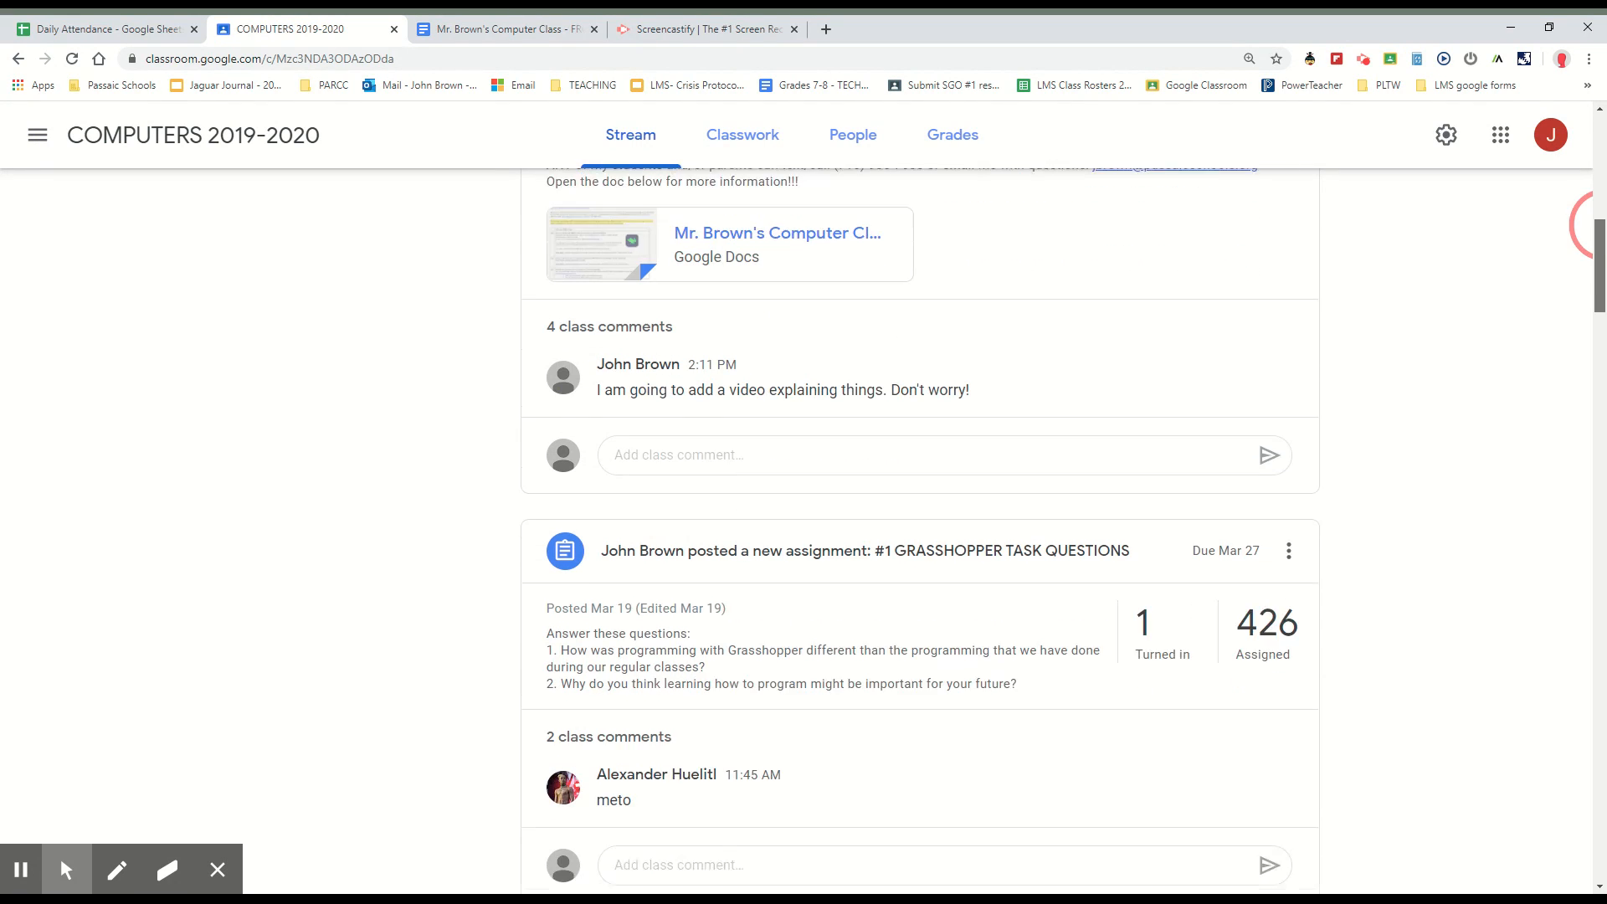
scroll("down", 3)
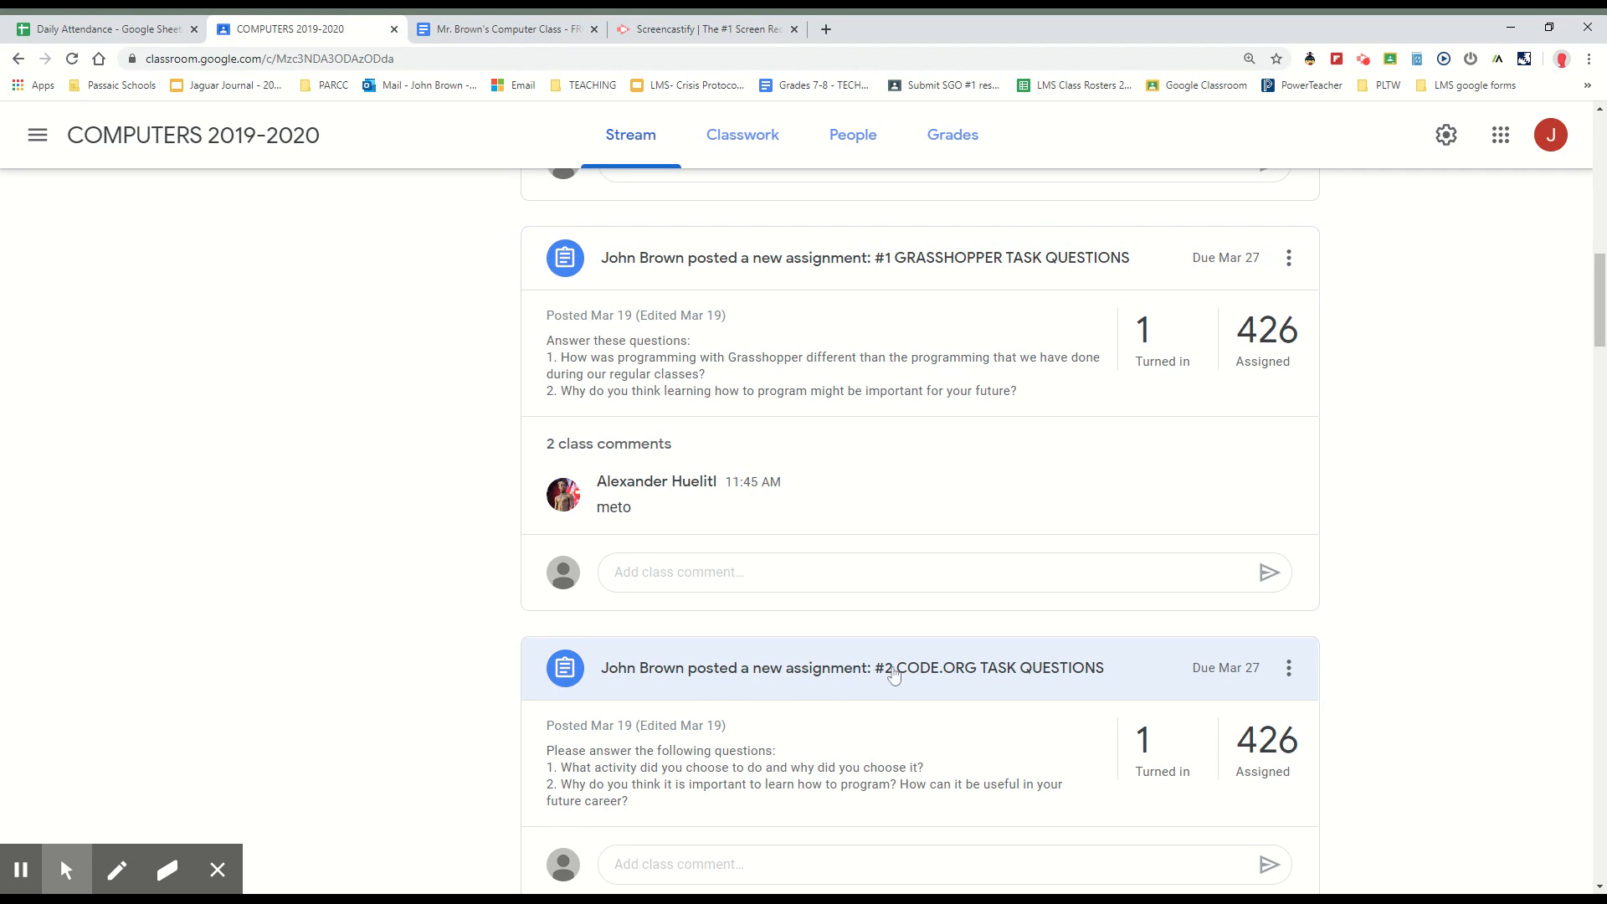
scroll("down", 3)
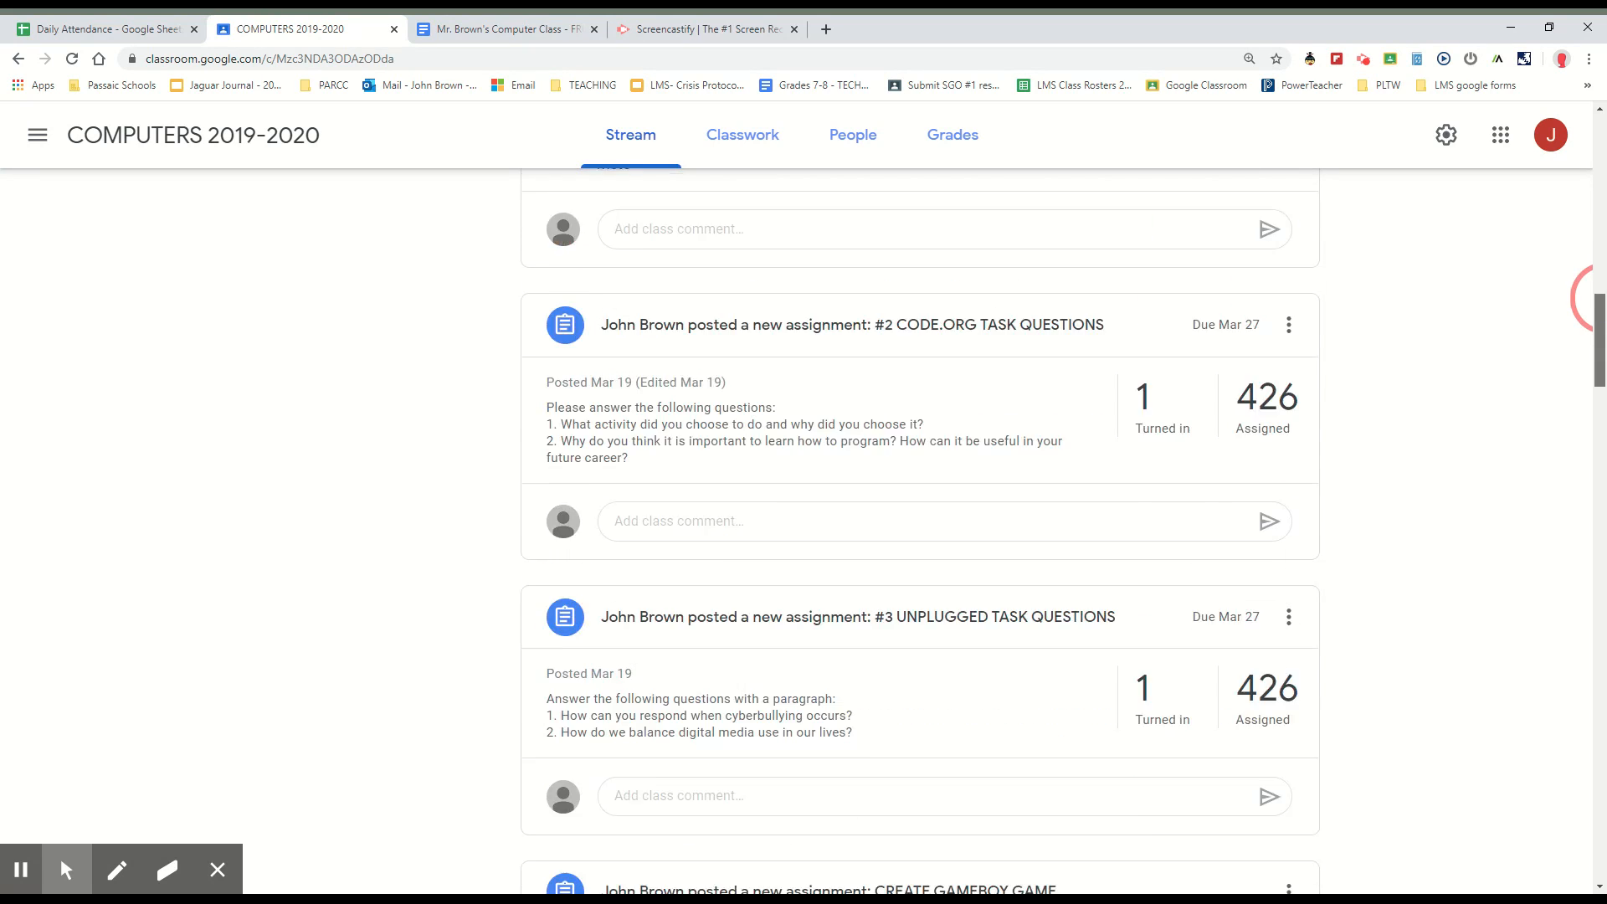
scroll("down", 3)
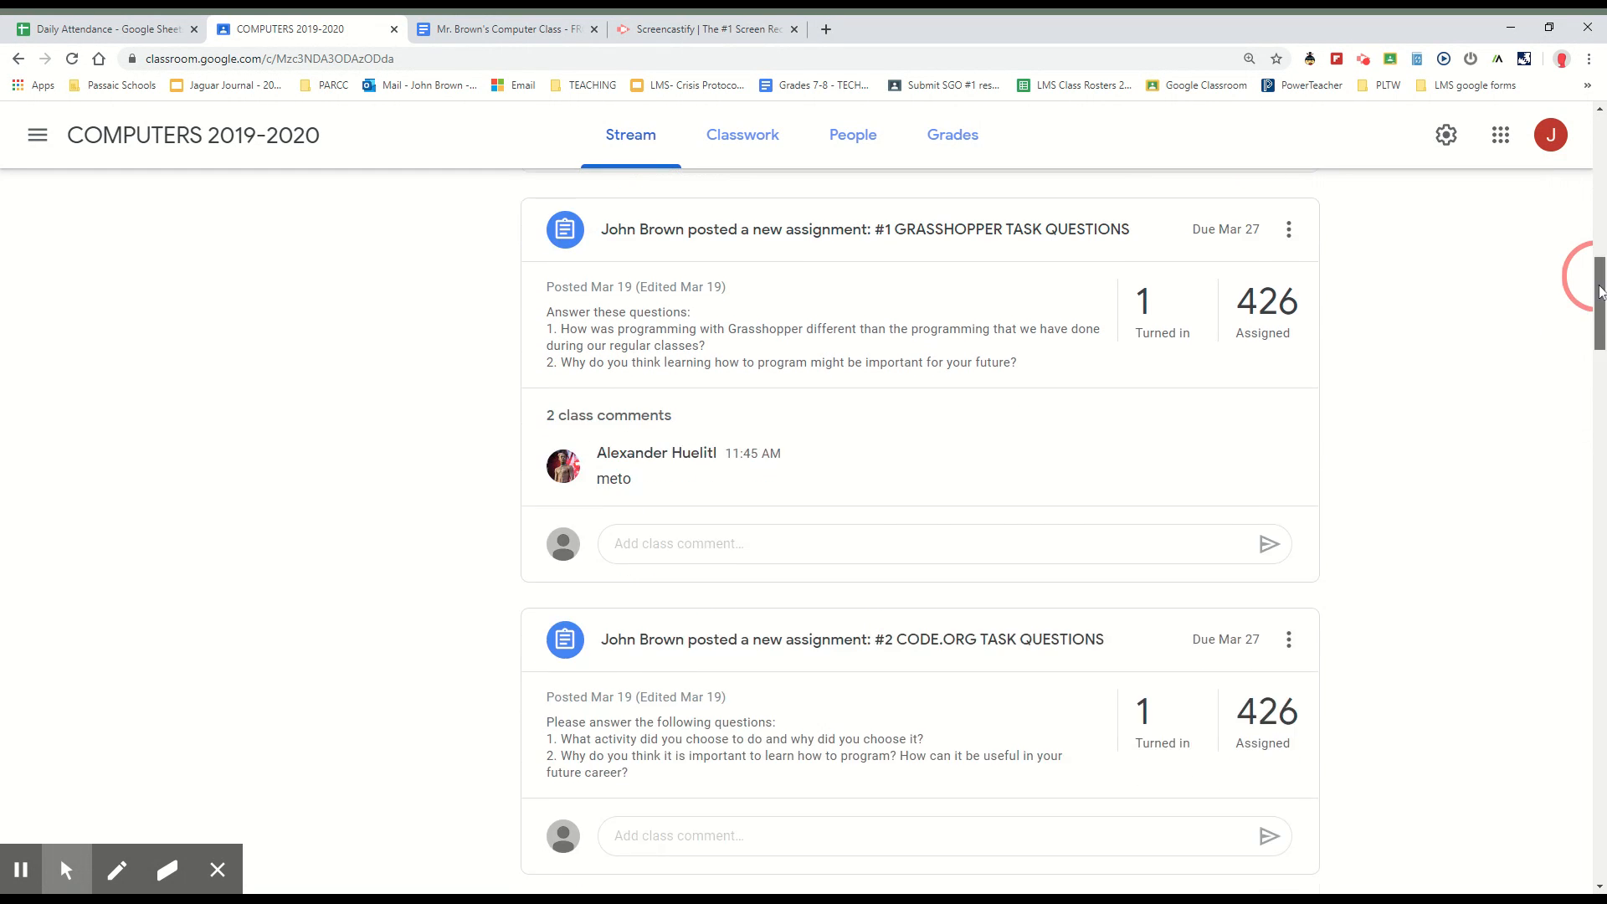
scroll("down", 3)
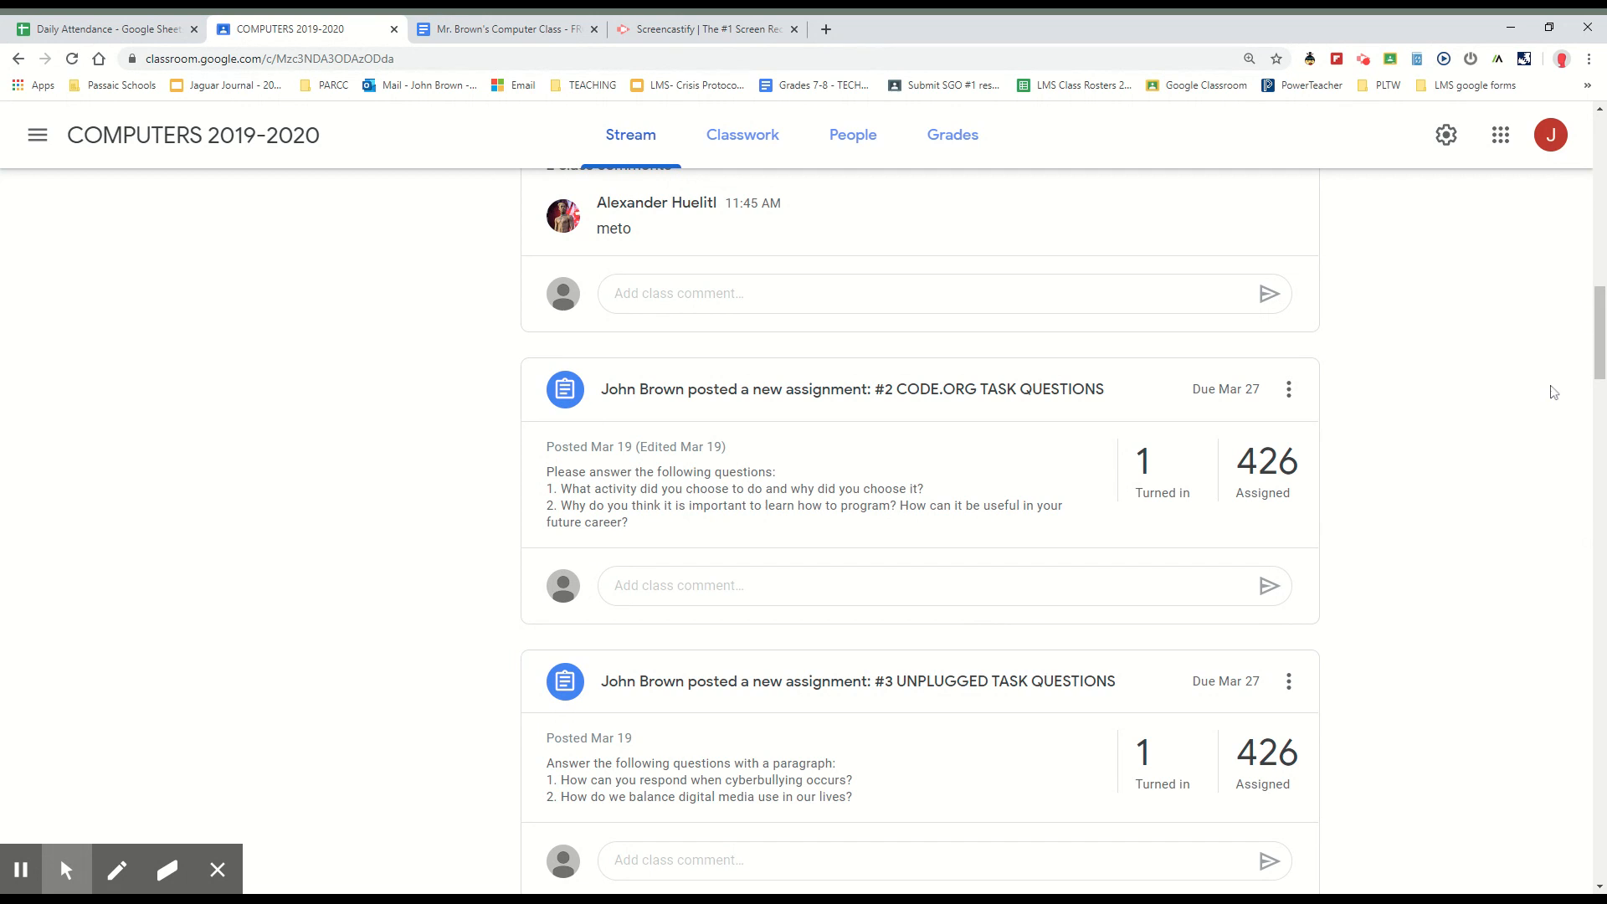
scroll("down", 3)
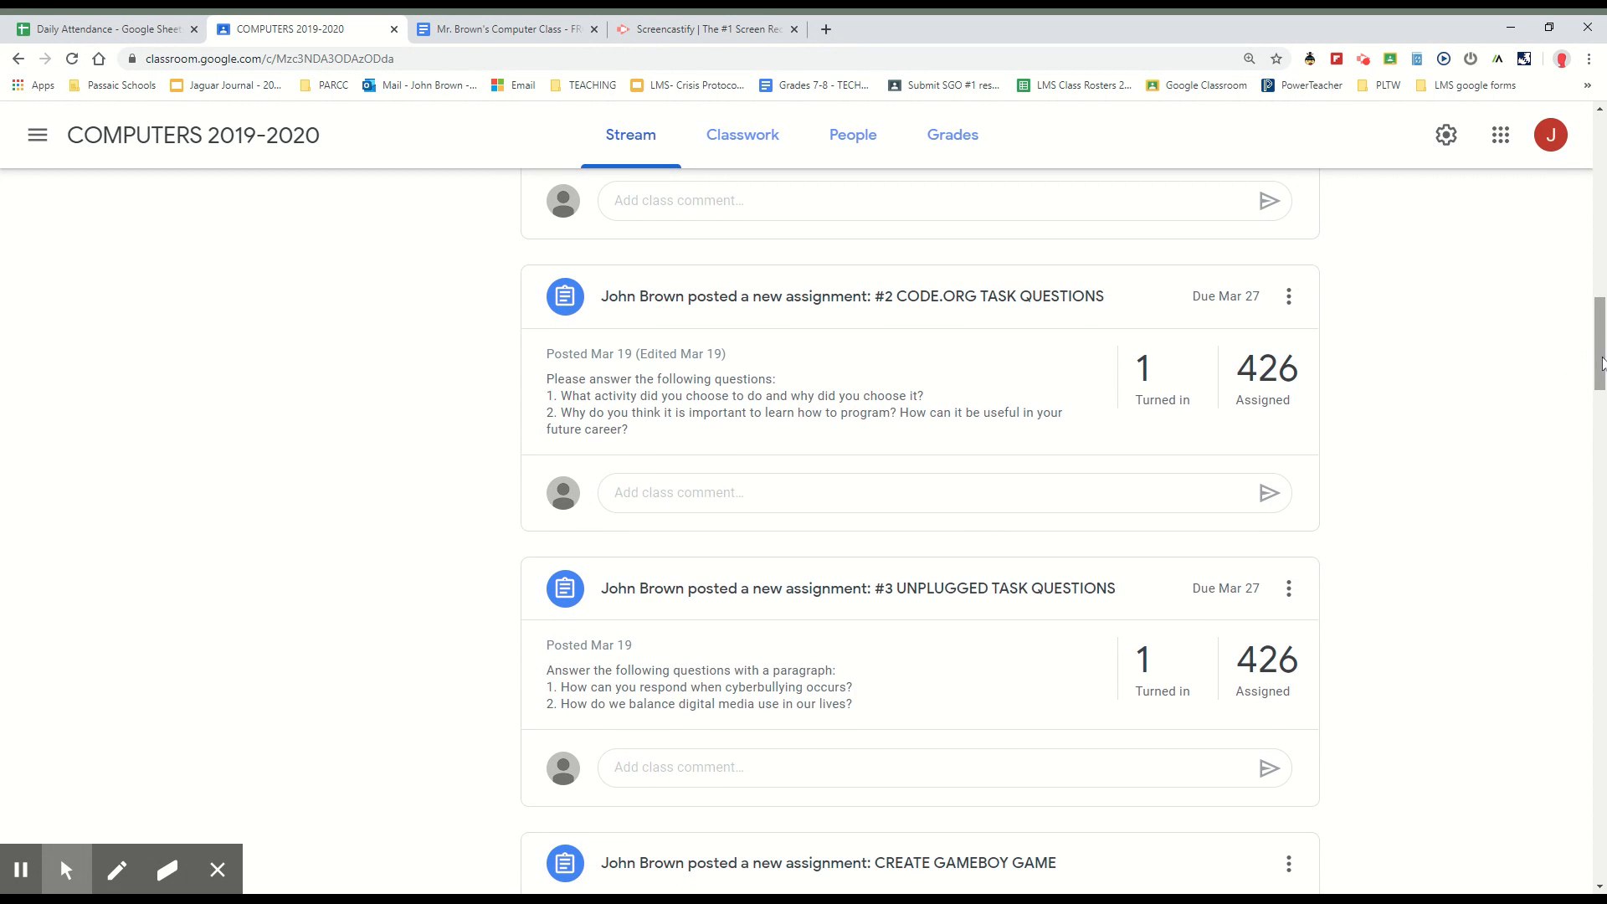
mouse_move(821, 587)
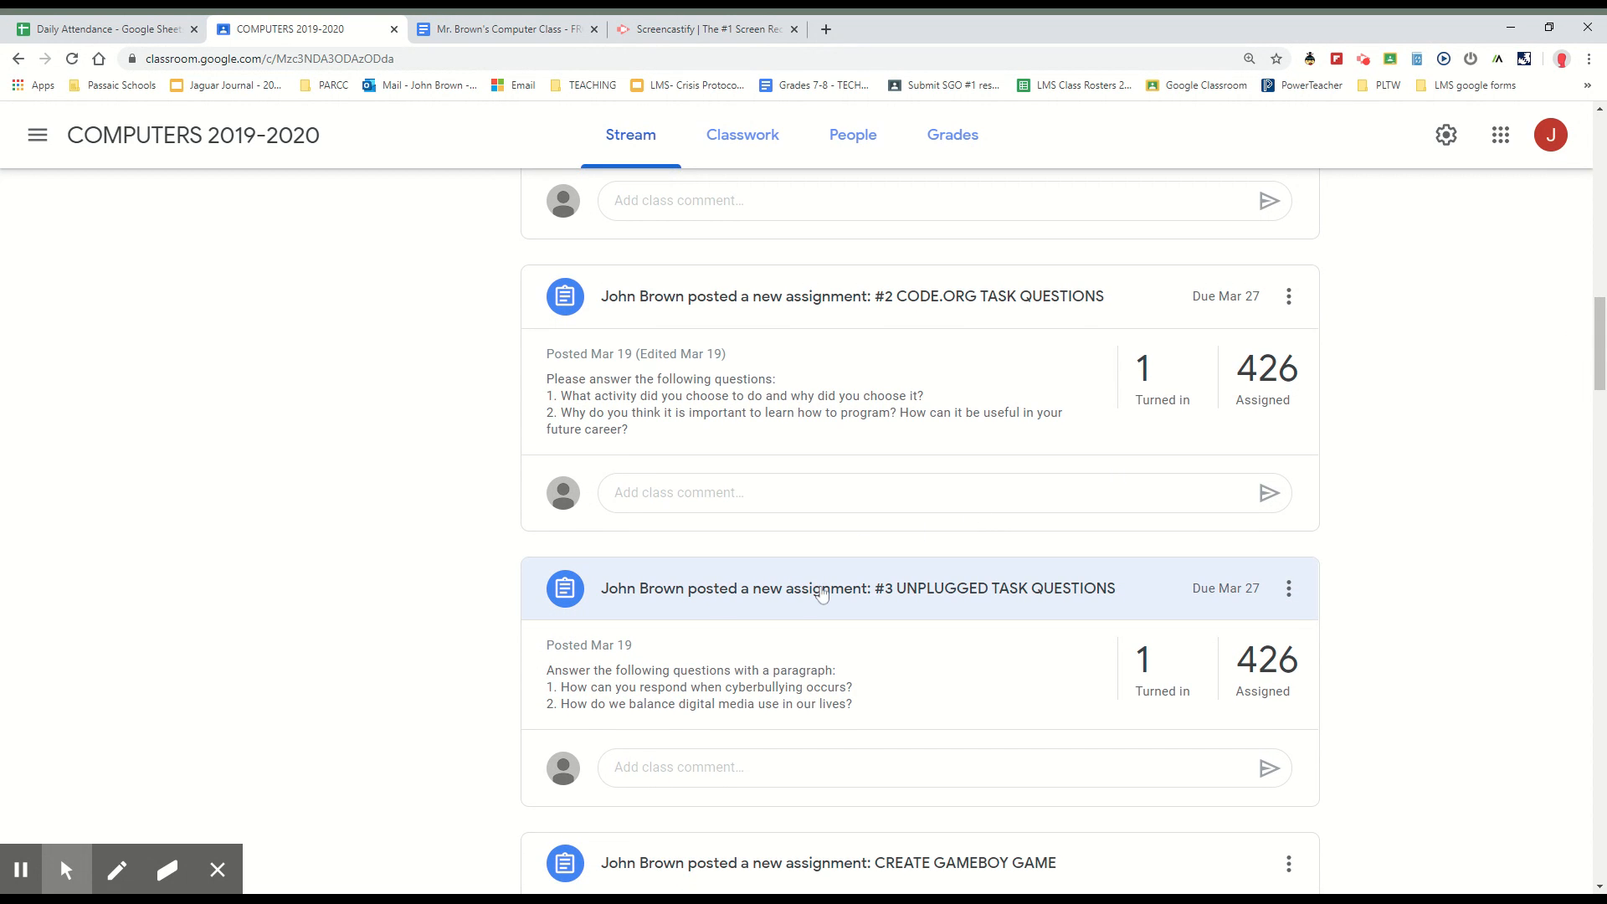
mouse_move(964, 603)
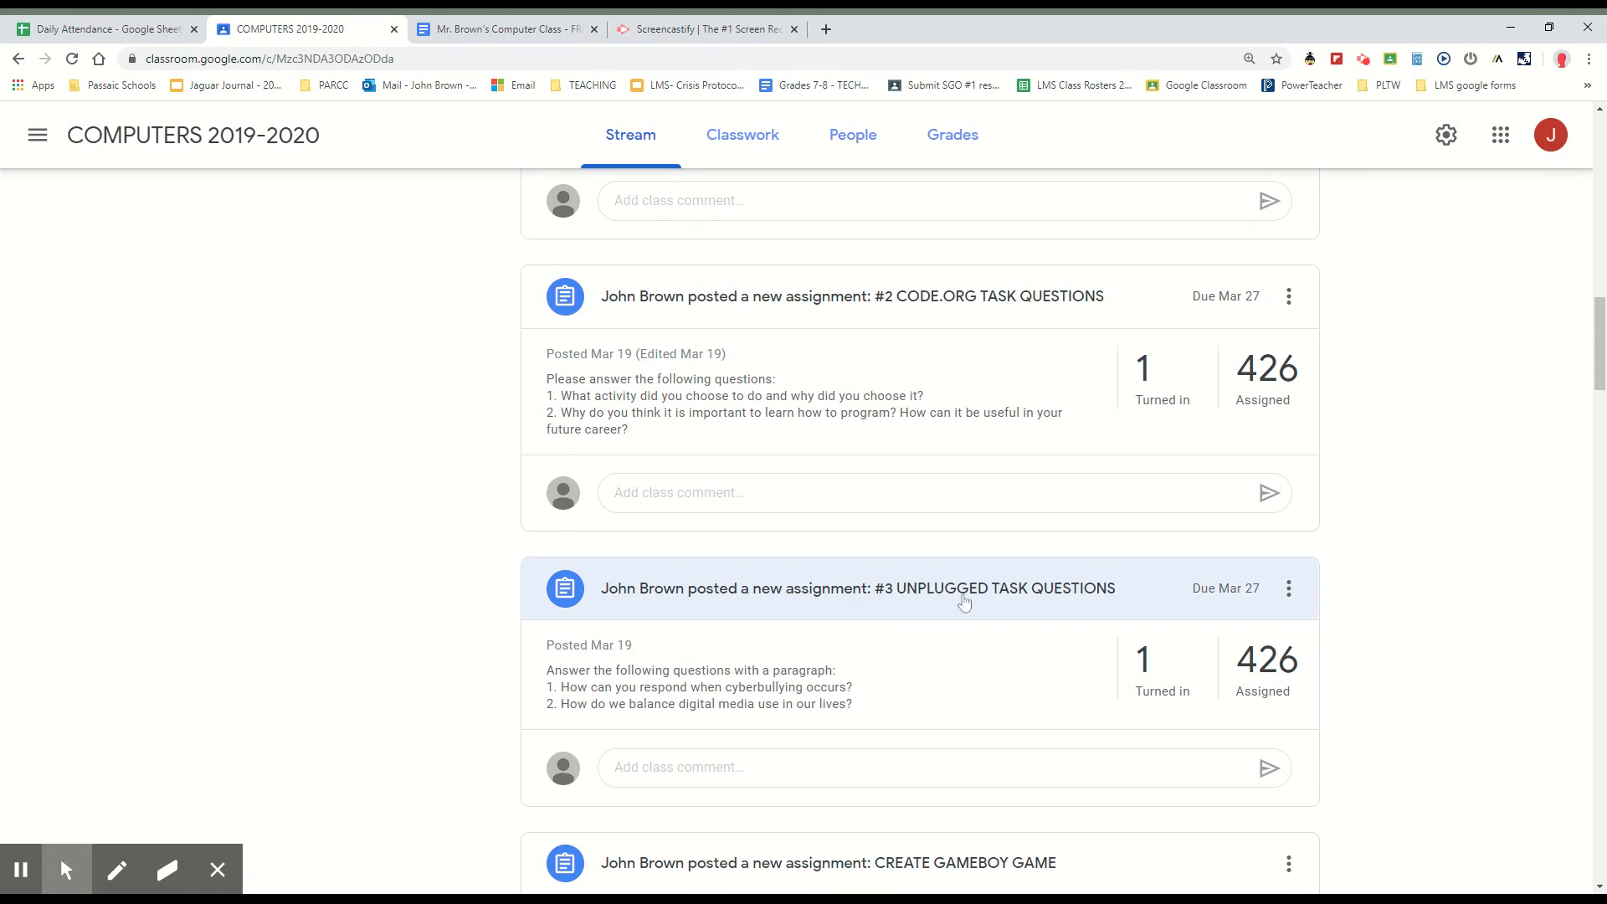
mouse_move(884, 593)
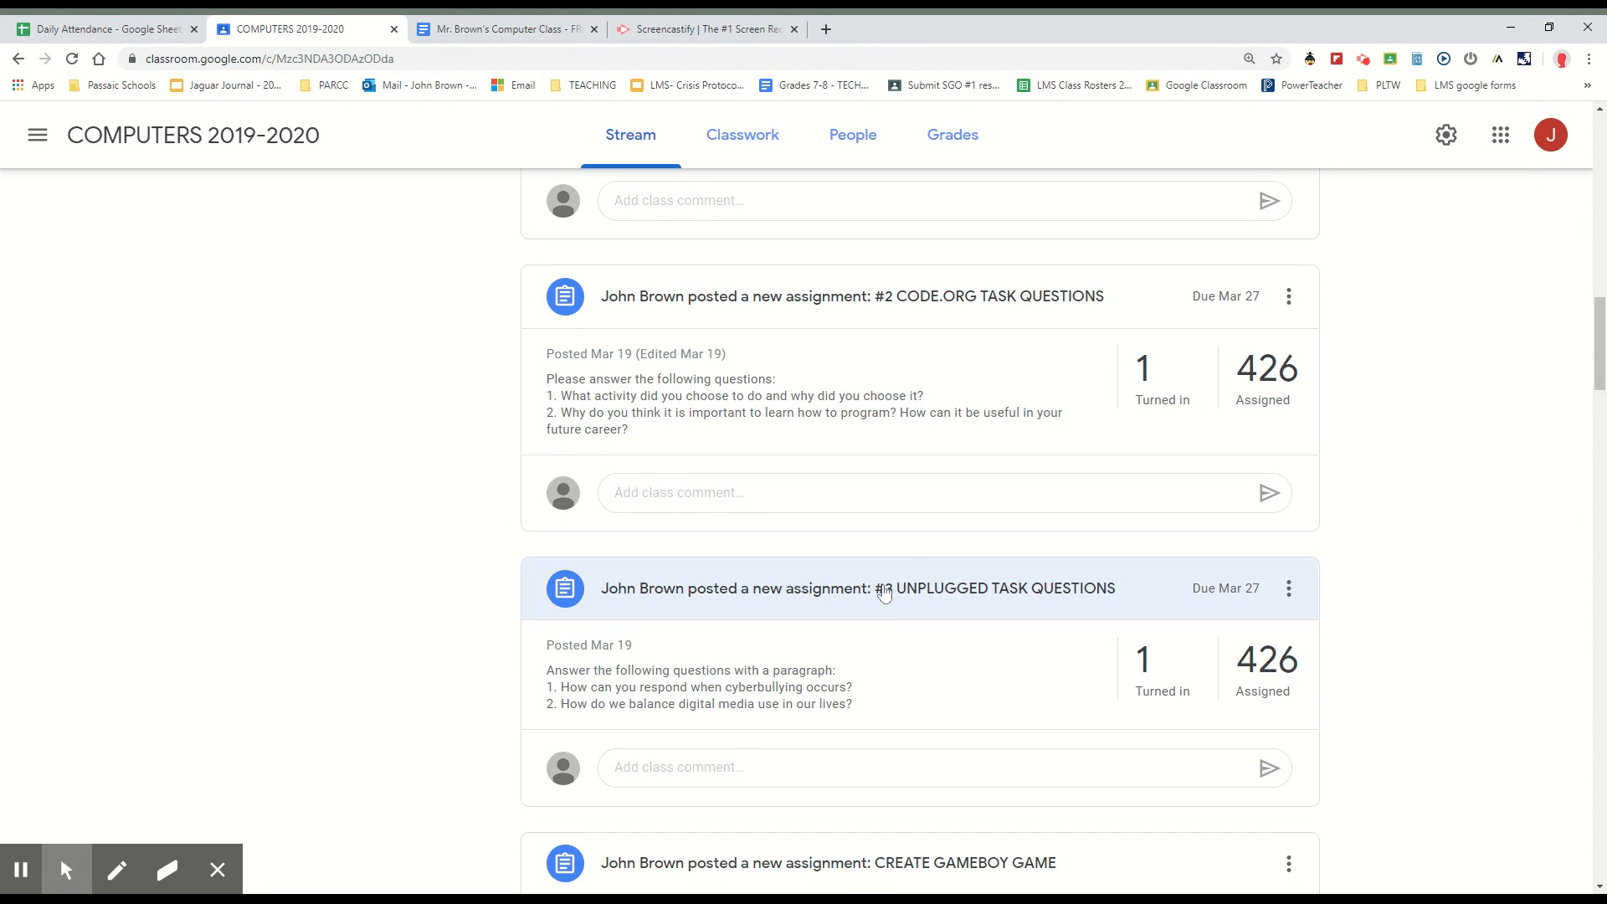
left_click(884, 584)
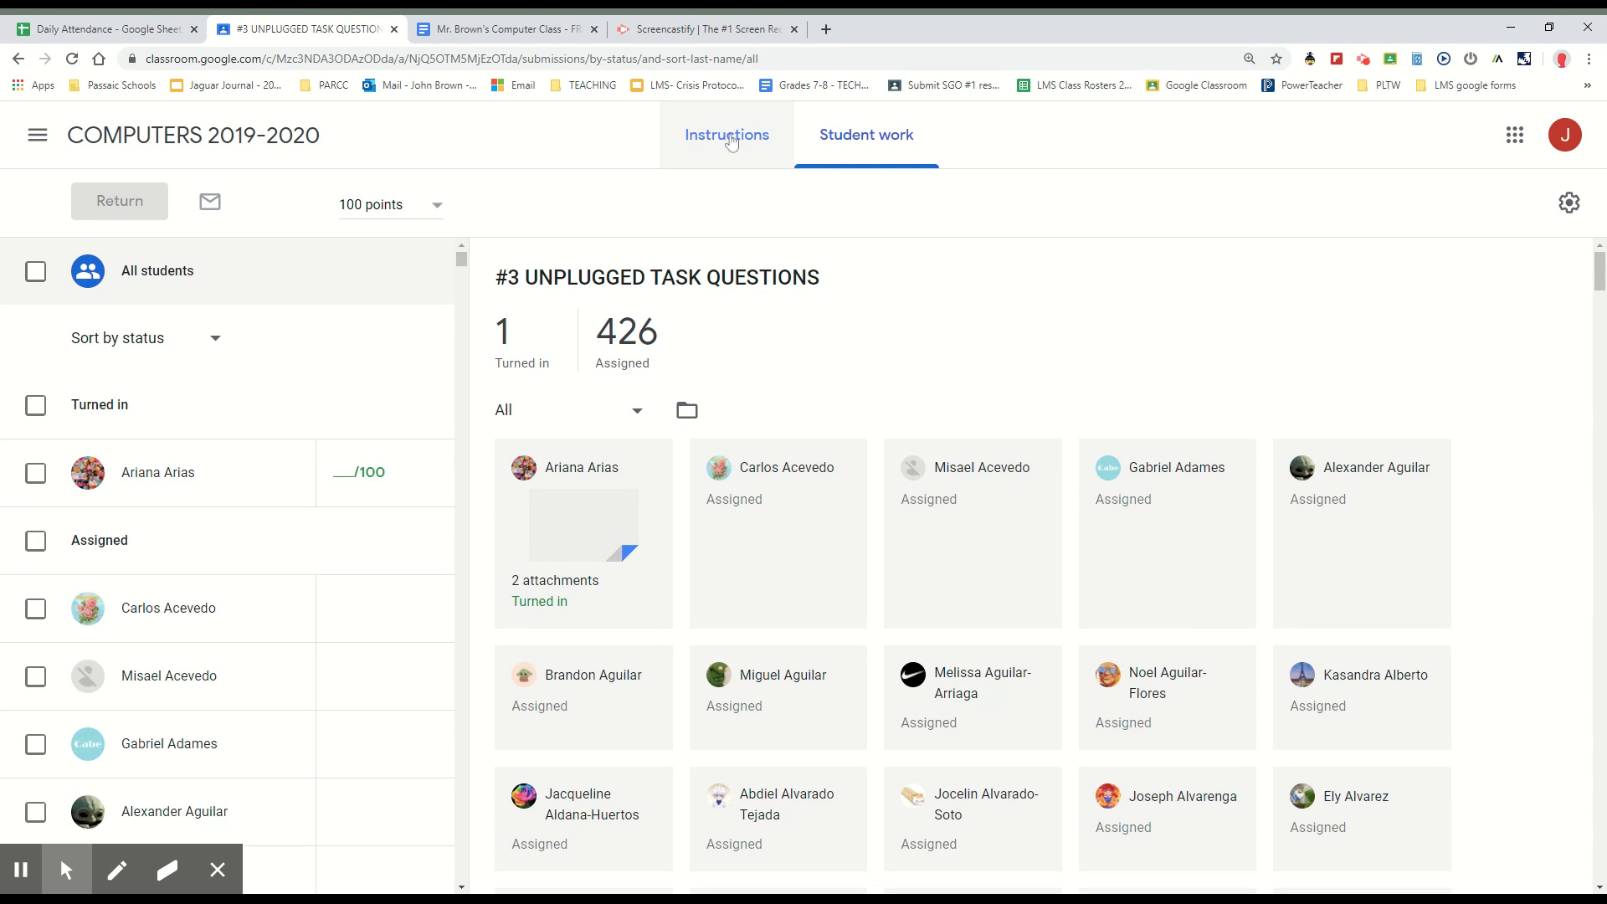
left_click(724, 133)
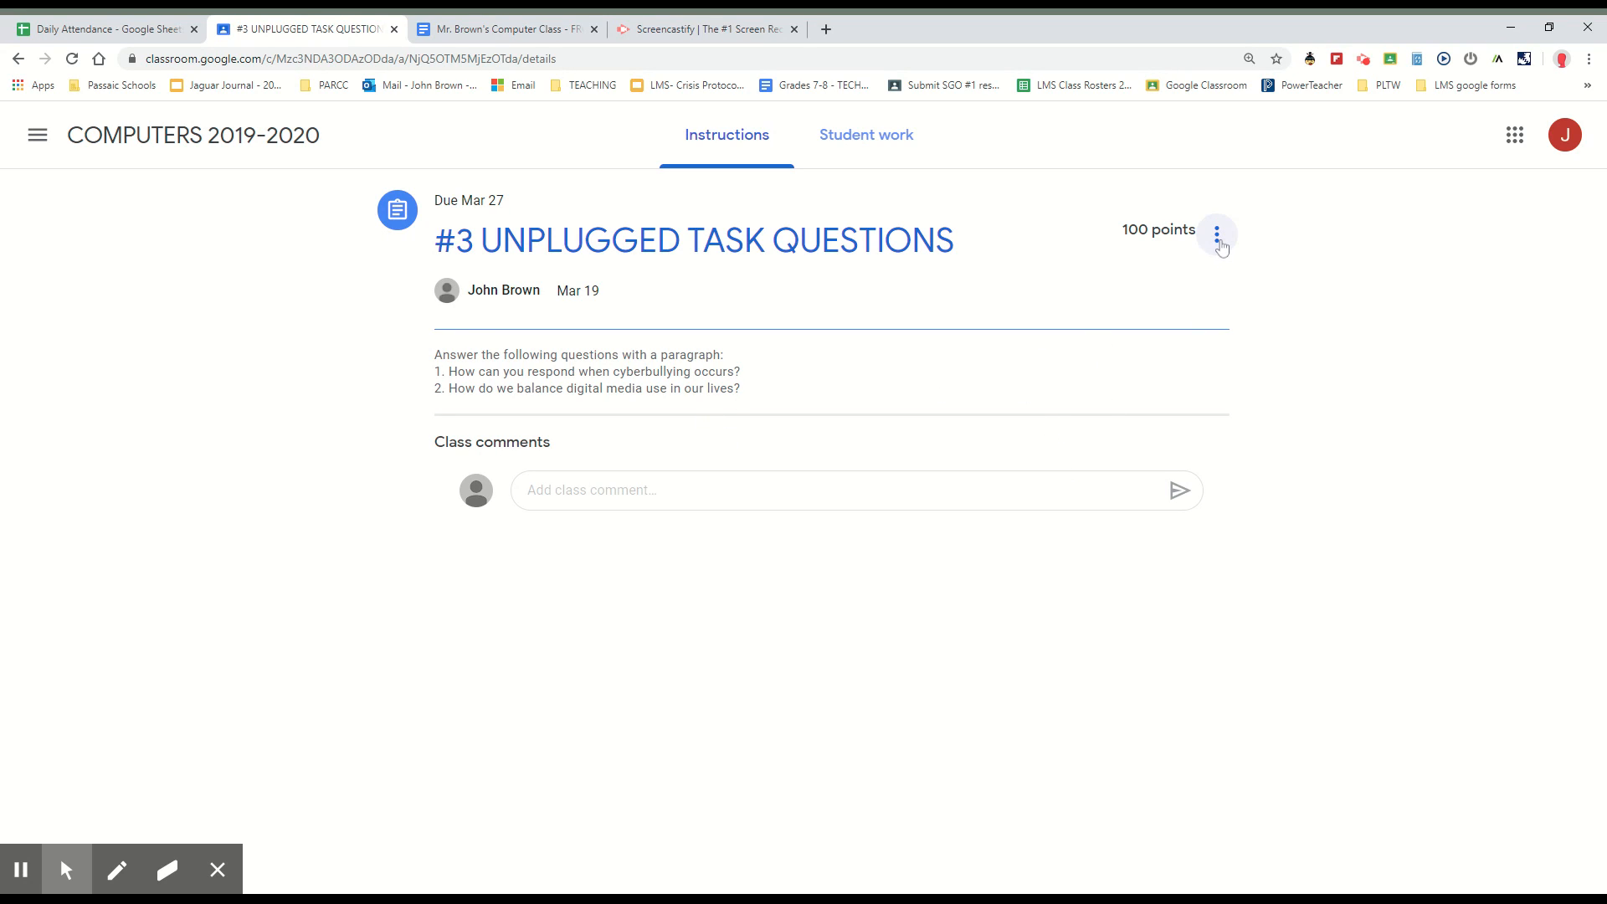
mouse_move(966, 516)
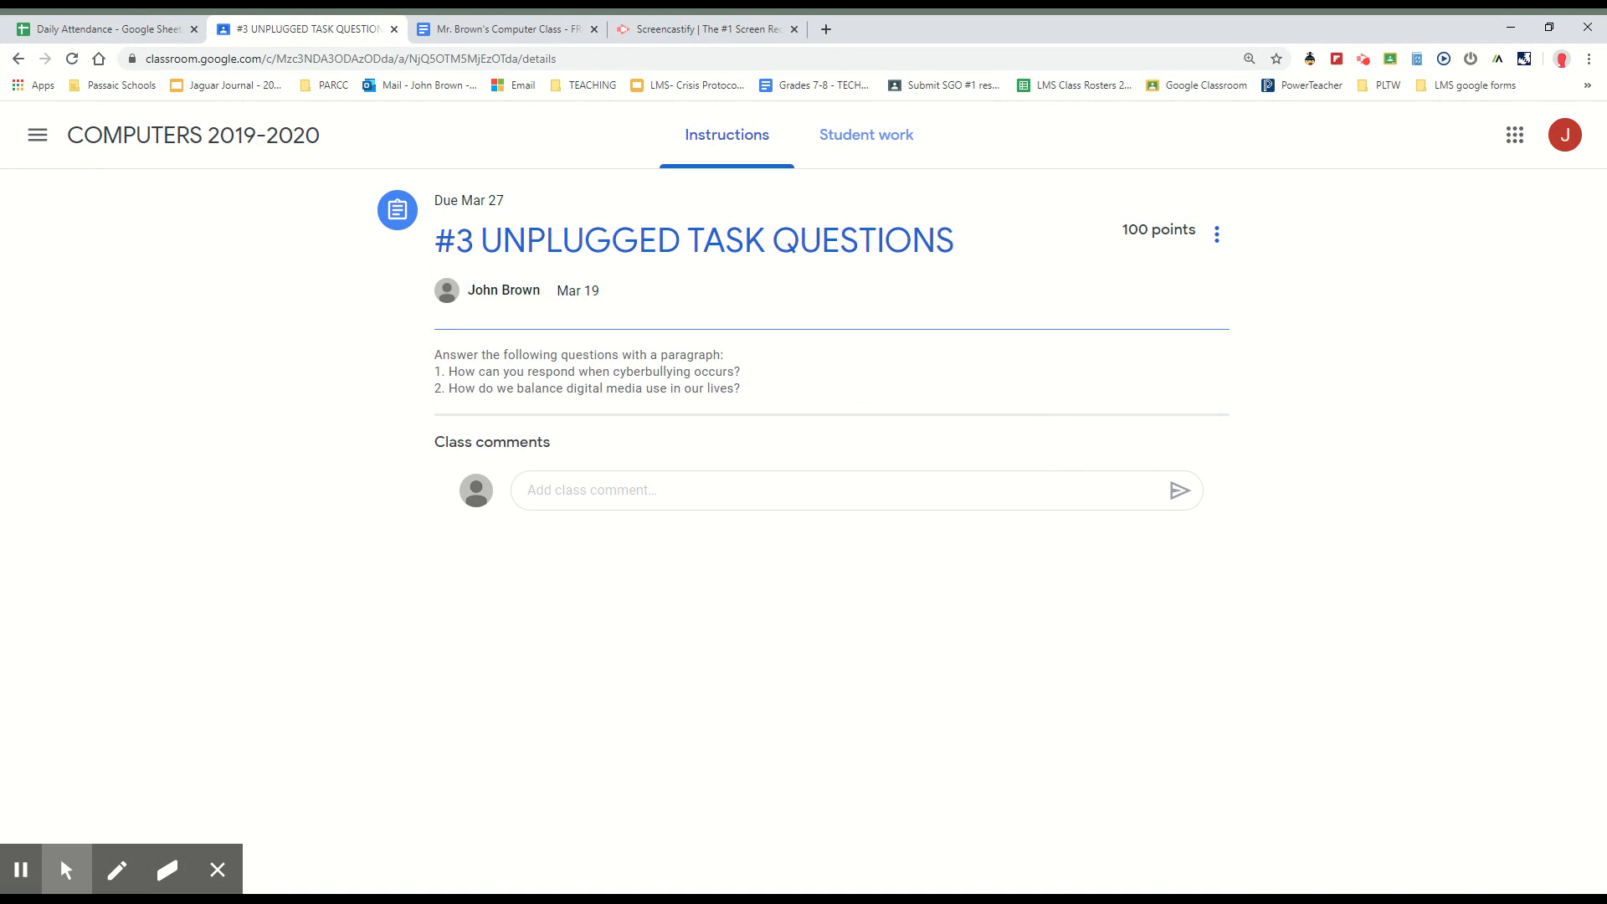
mouse_move(654, 631)
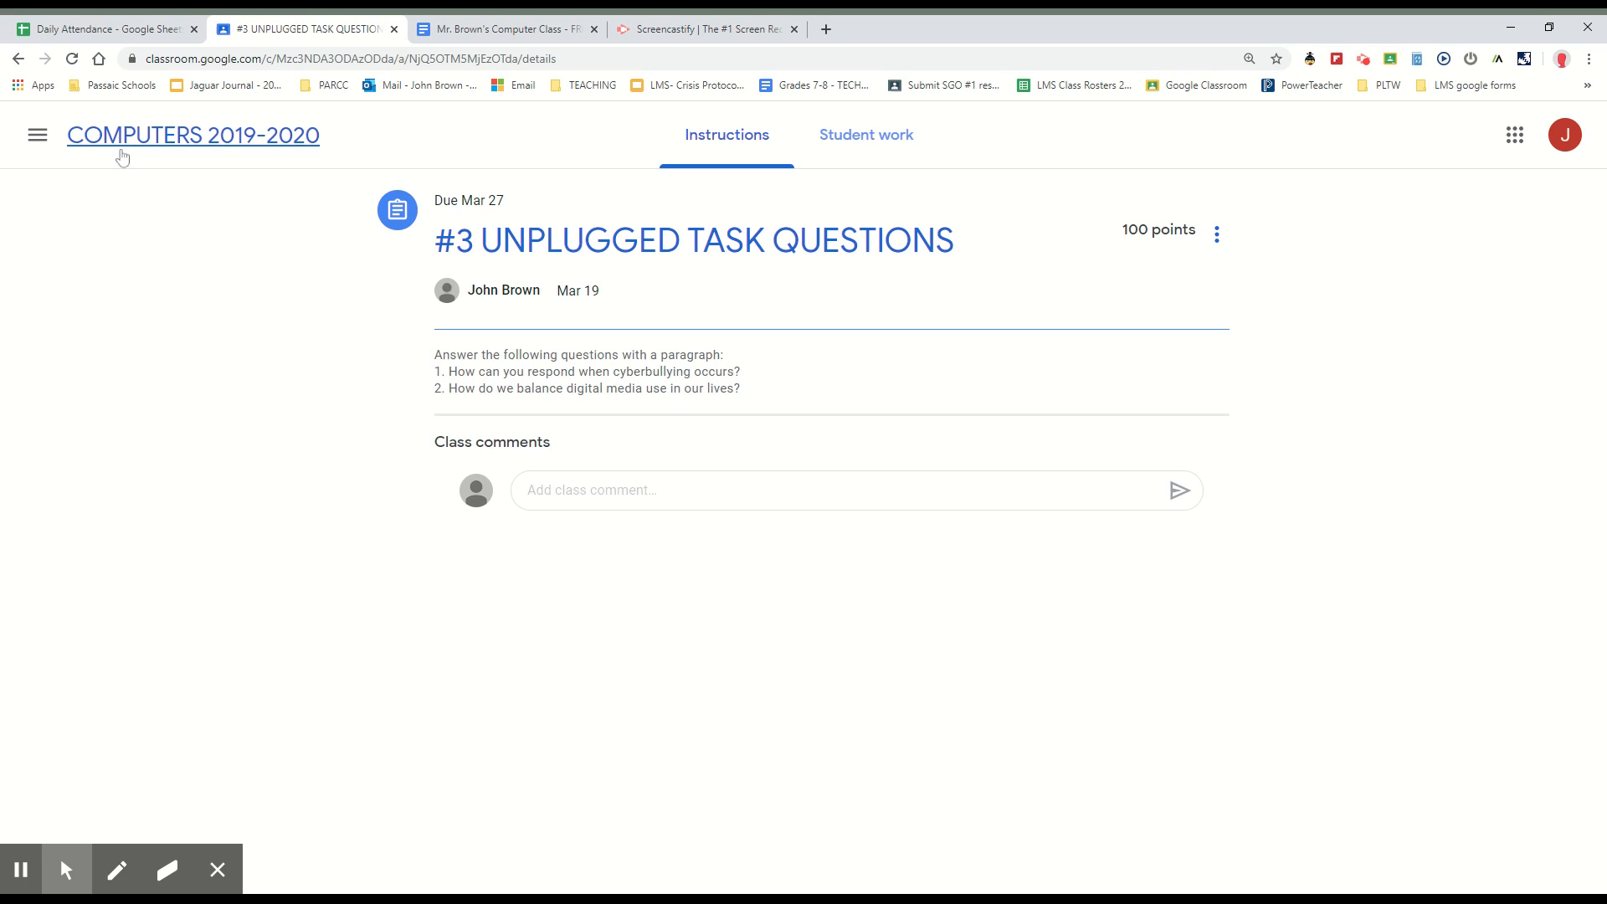
left_click(192, 134)
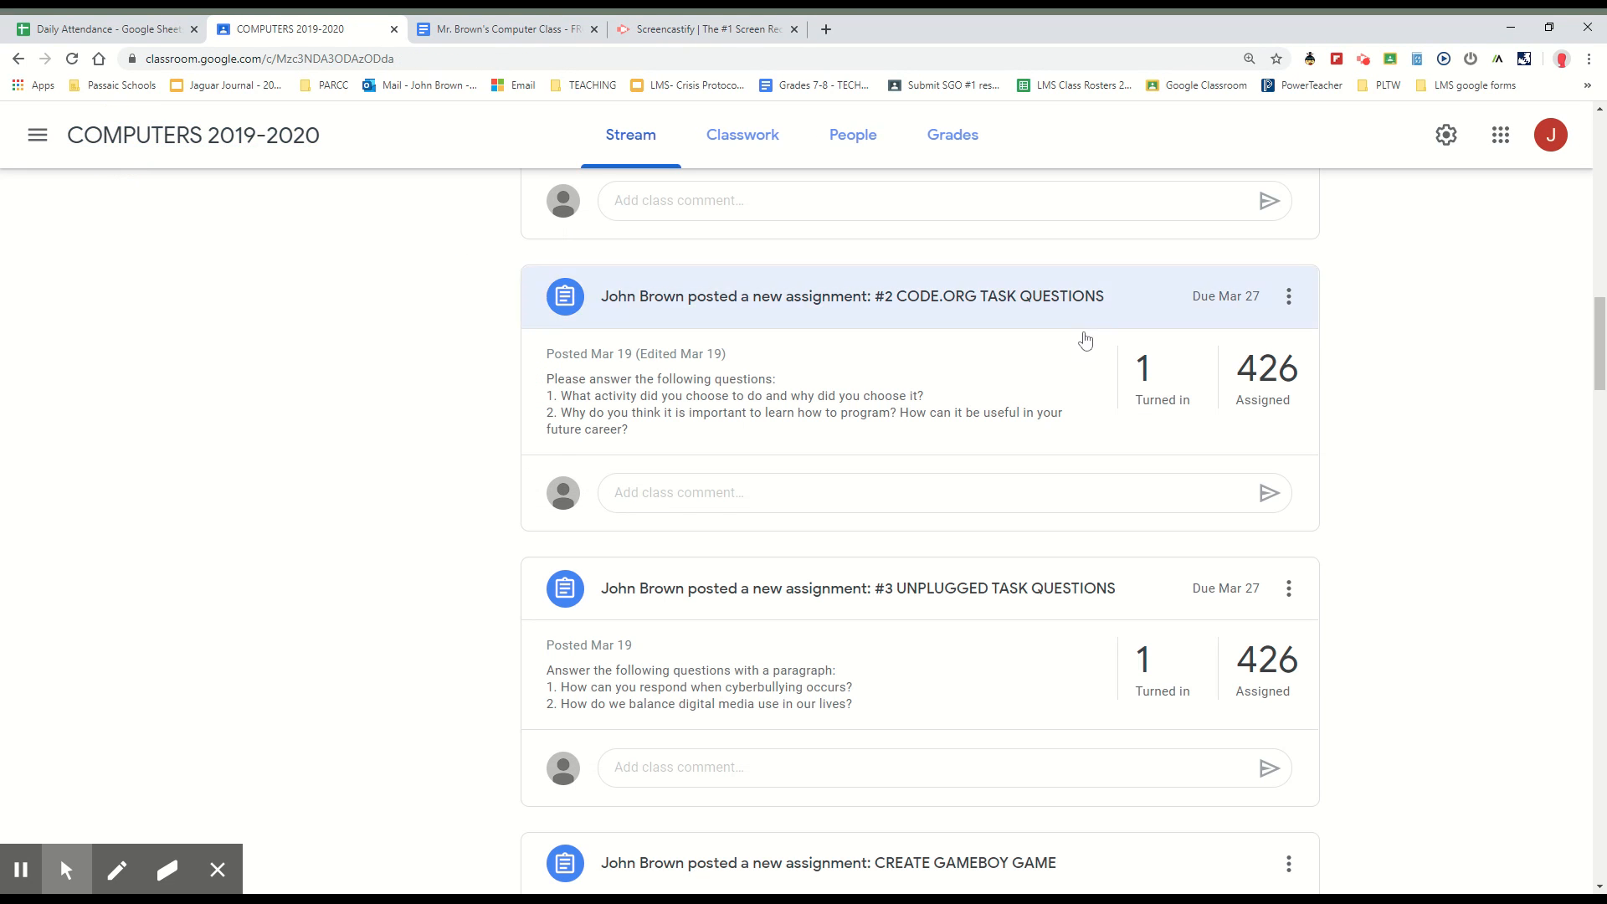
Step: Scroll the Stream back to the IMPORTANT home assignment post with its attached Google Doc
scroll("up", 3)
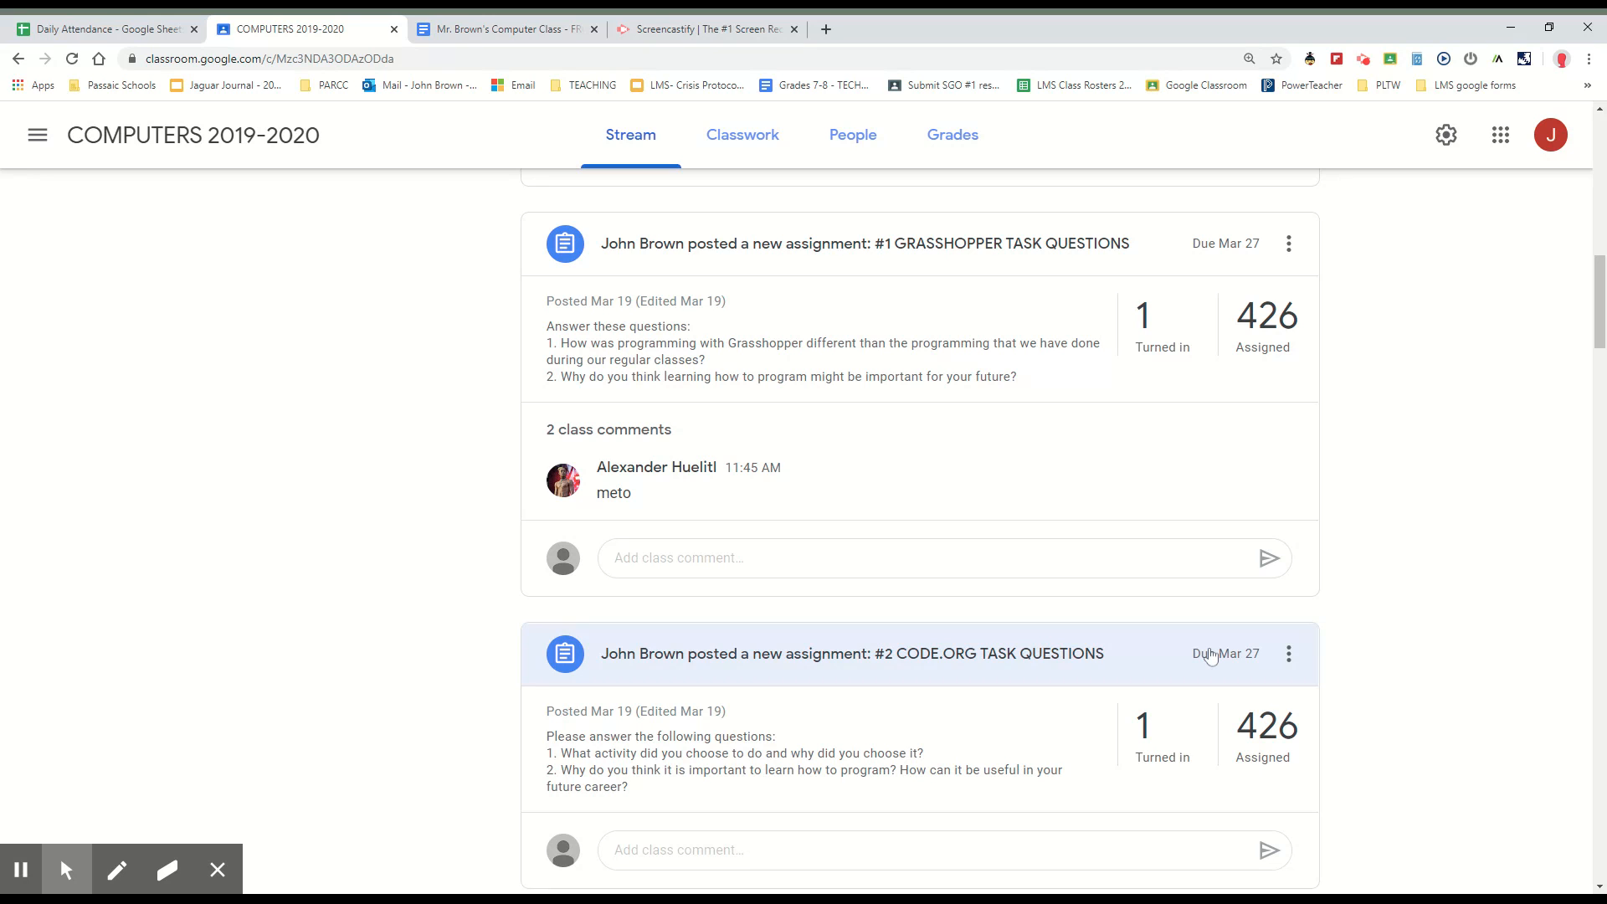
scroll("down", 3)
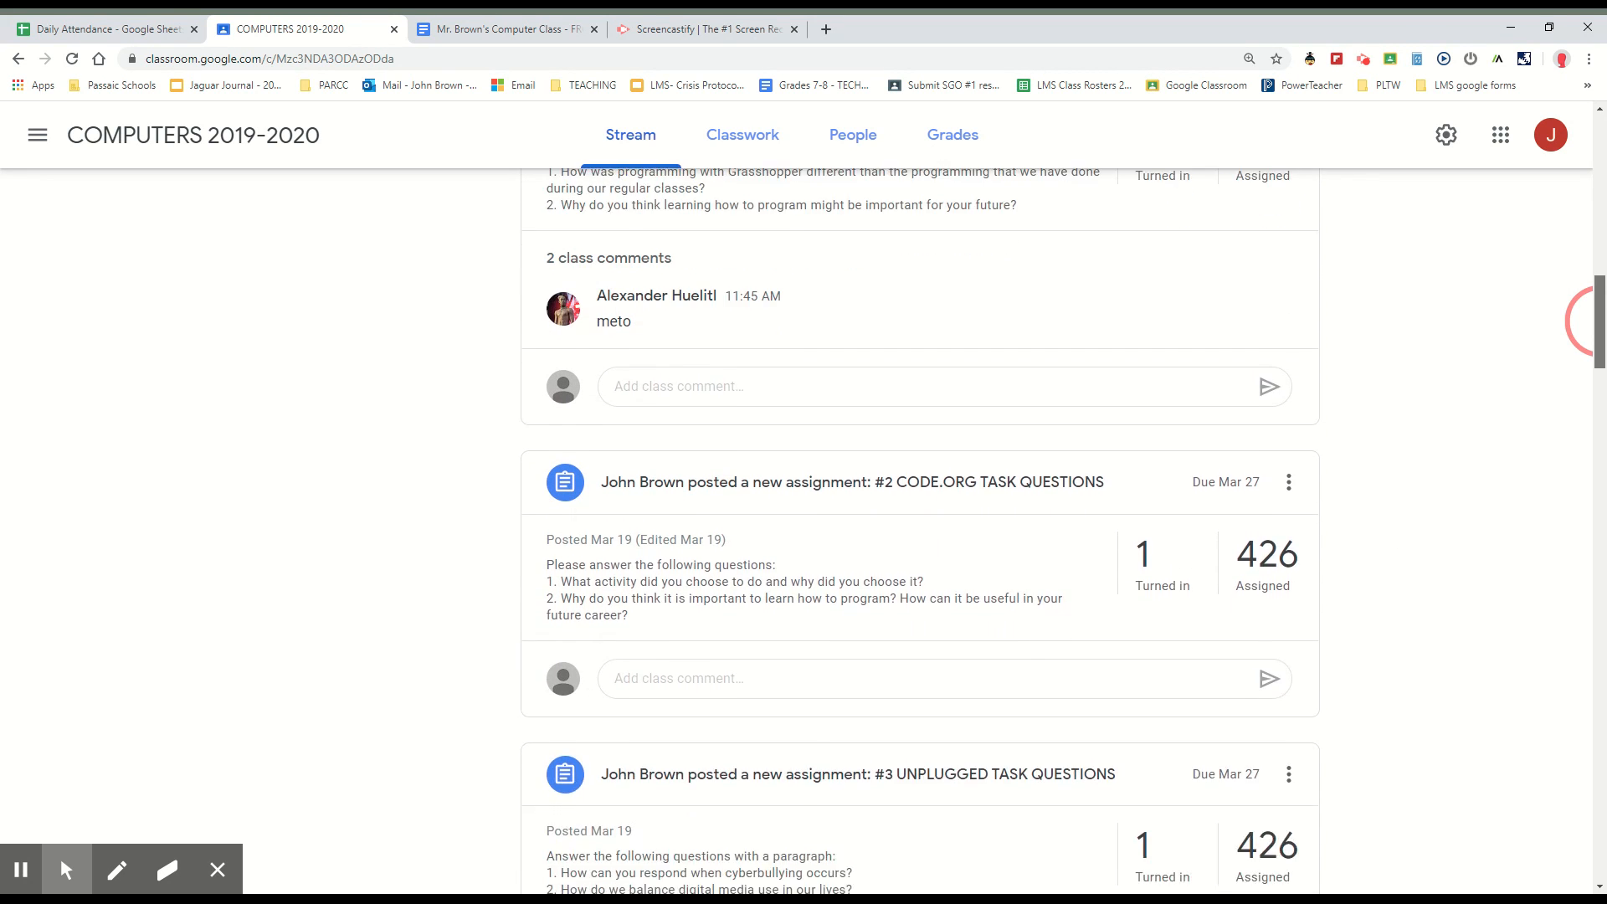
scroll("up", 3)
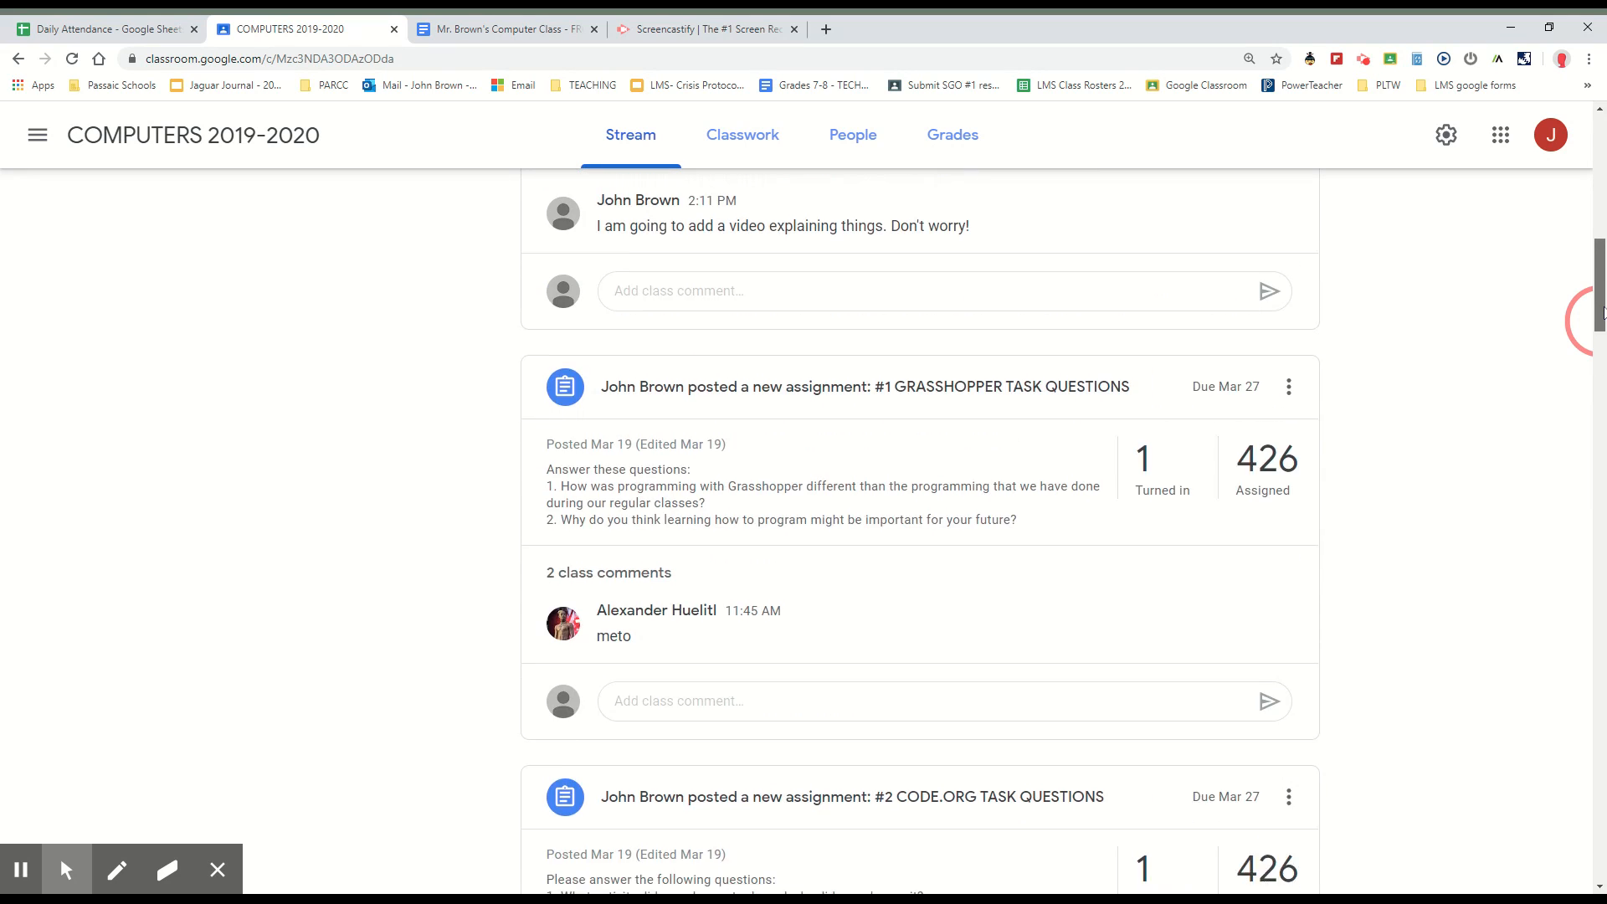
scroll("down", 3)
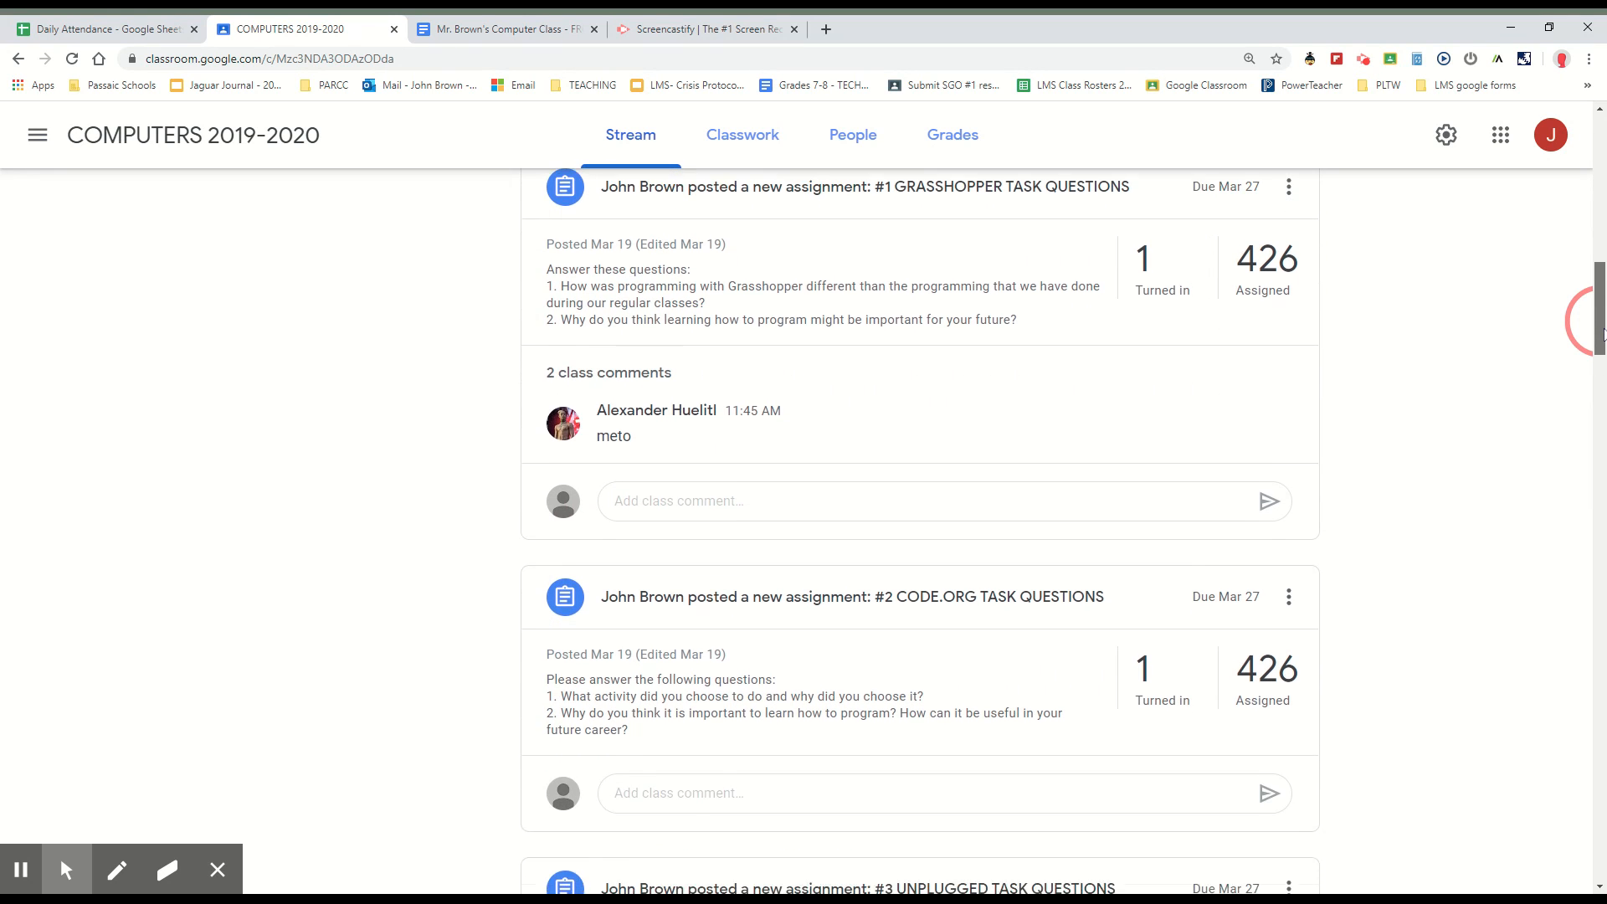
scroll("down", 3)
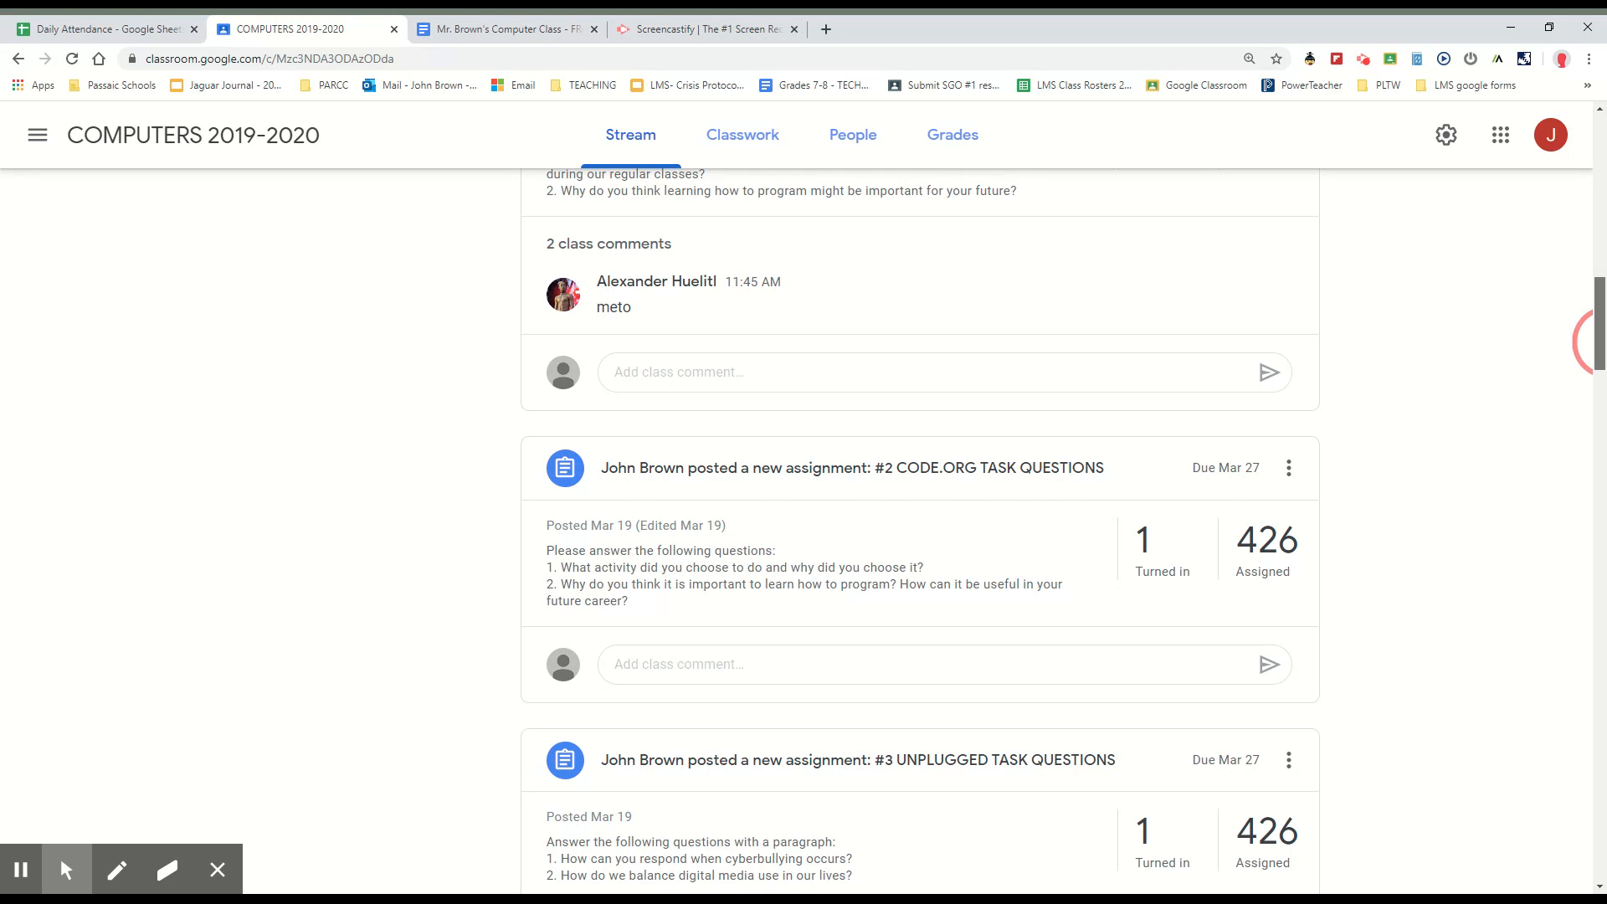
scroll("down", 3)
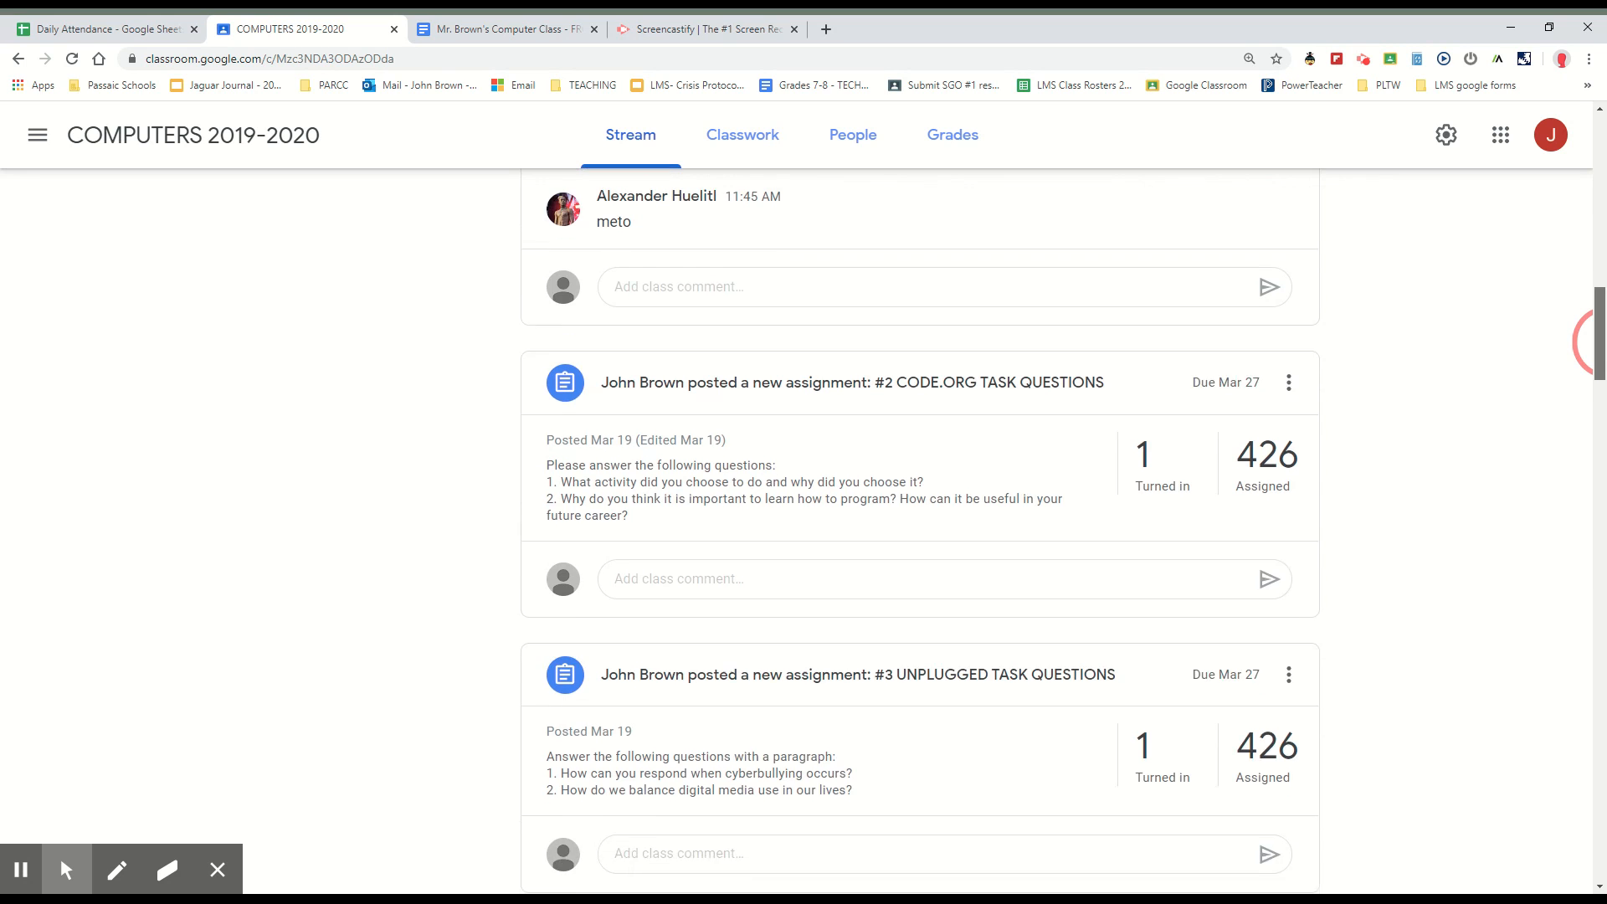
scroll("down", 3)
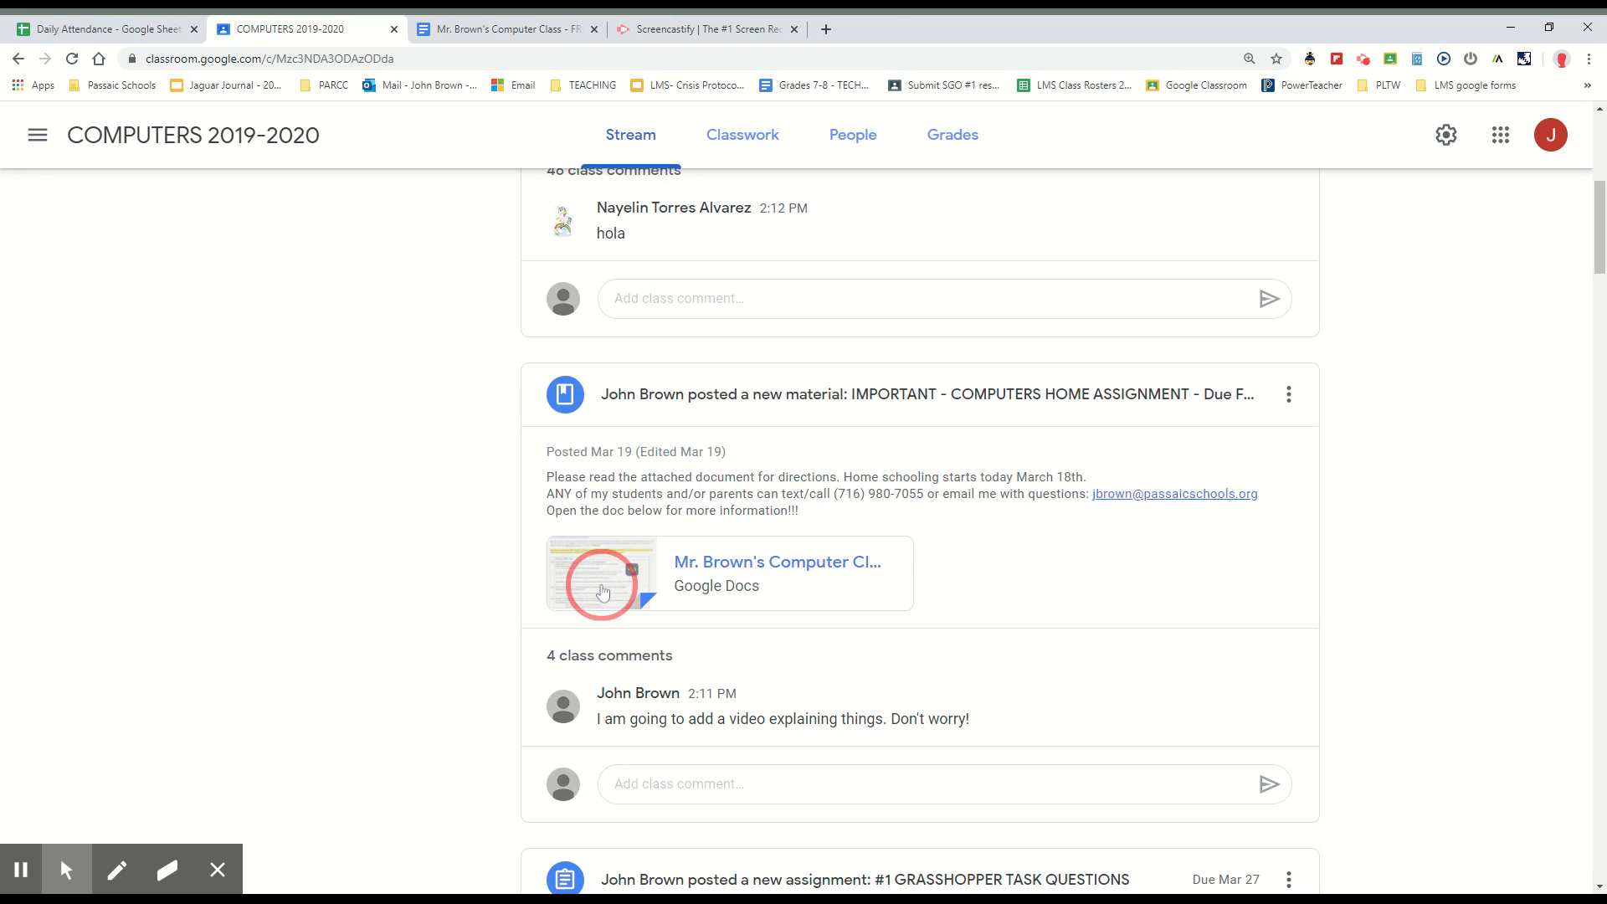
Step: Reopen the attached instructions doc in a new tab and show its document outline
left_click(602, 573)
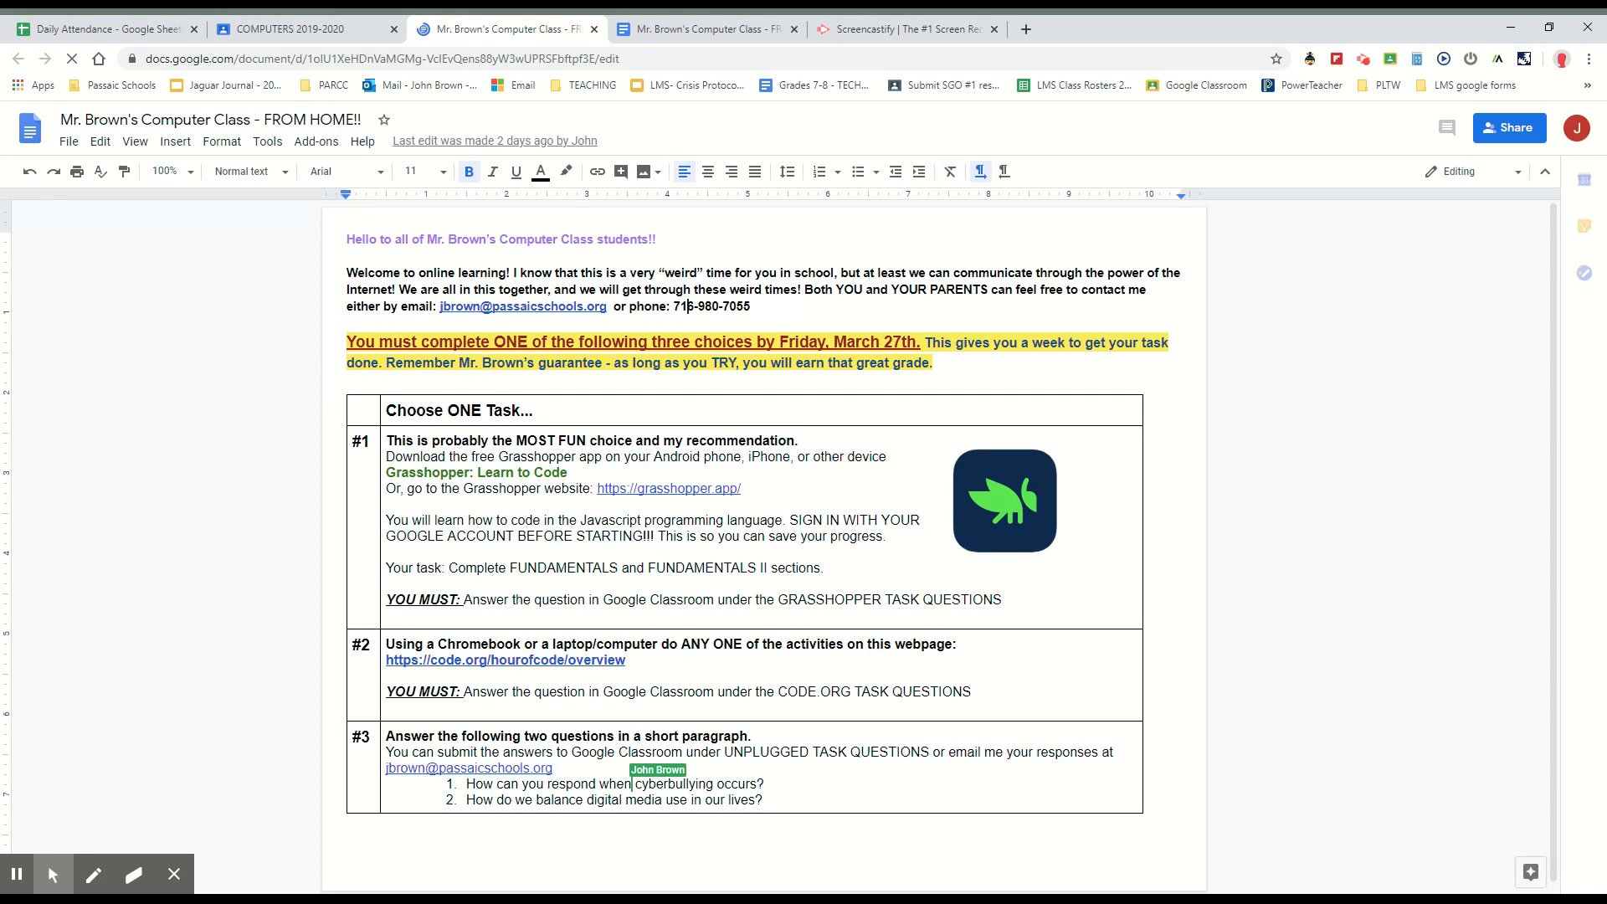
left_click(1446, 127)
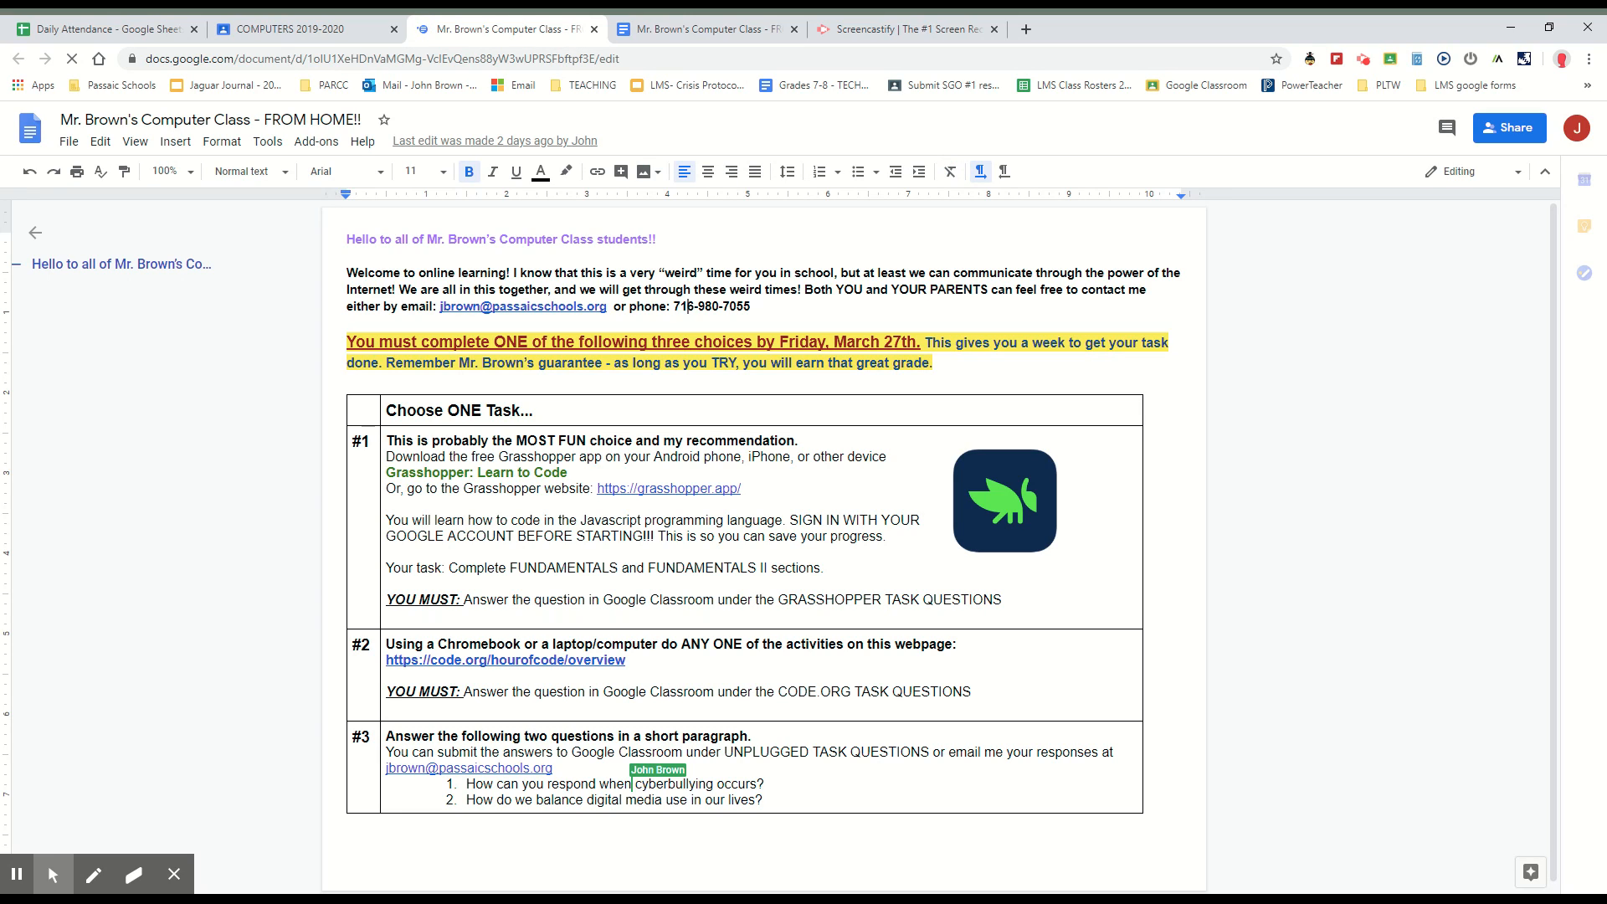